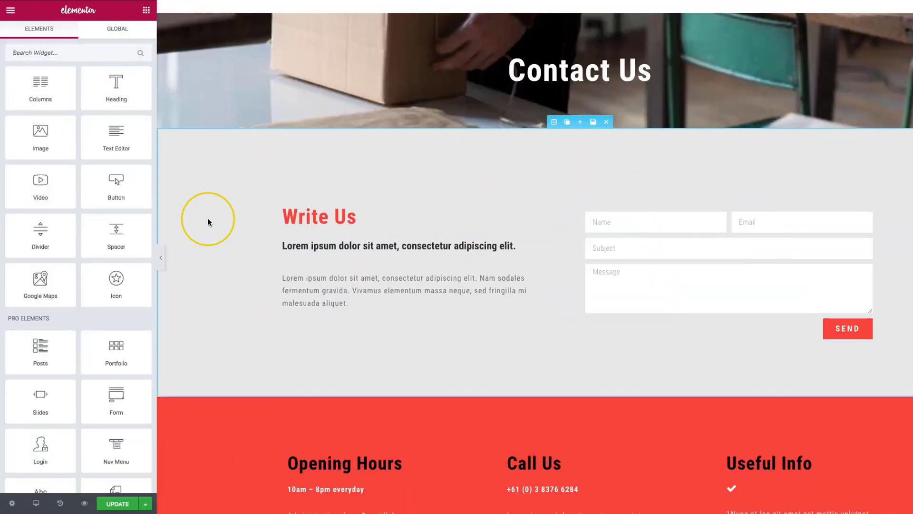
Step: Drop the UAEL Google Map widget into a new section below the Write Us area
scroll("down", 3)
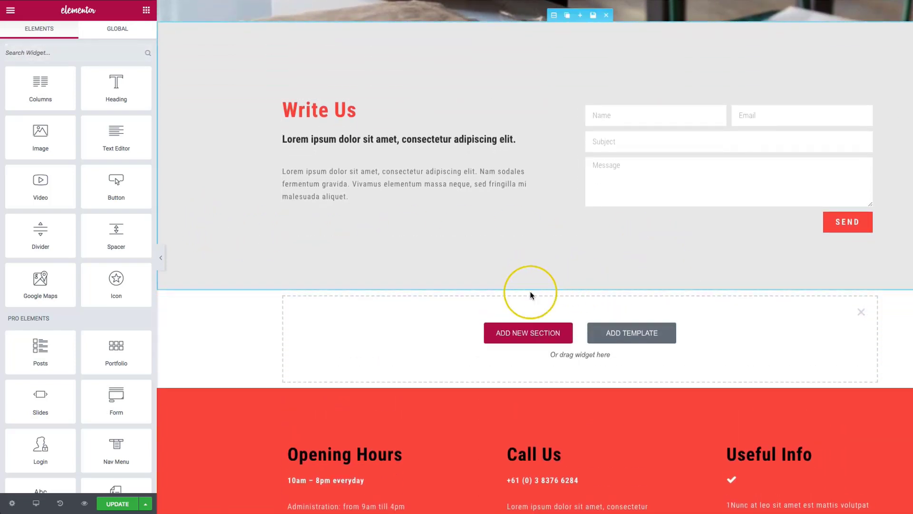
scroll("down", 3)
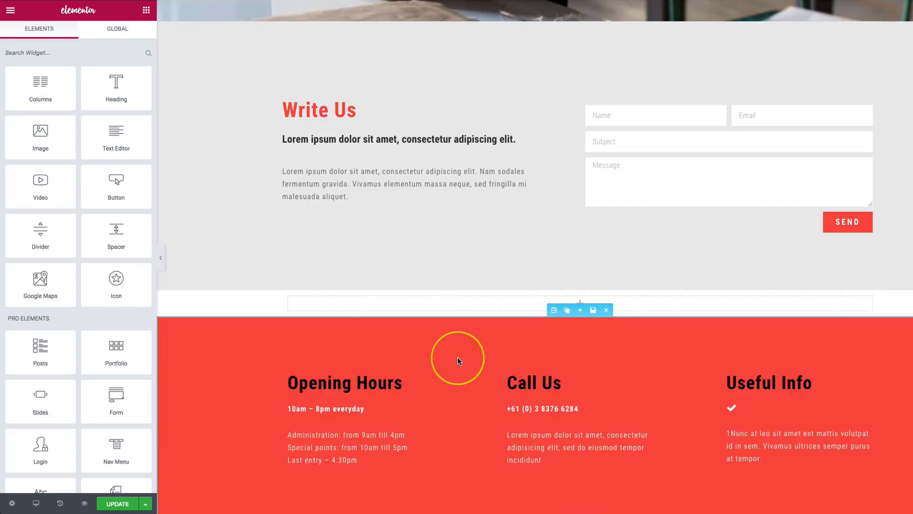
type("map")
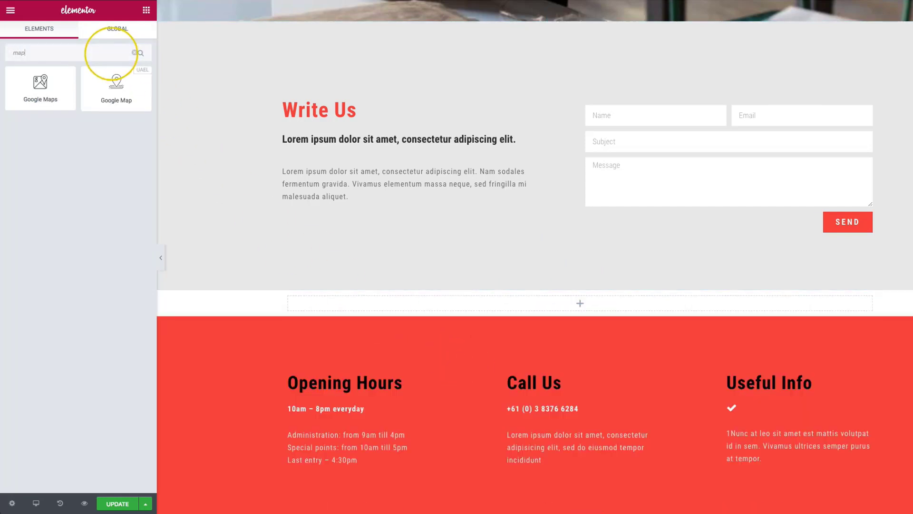
mouse_move(116, 88)
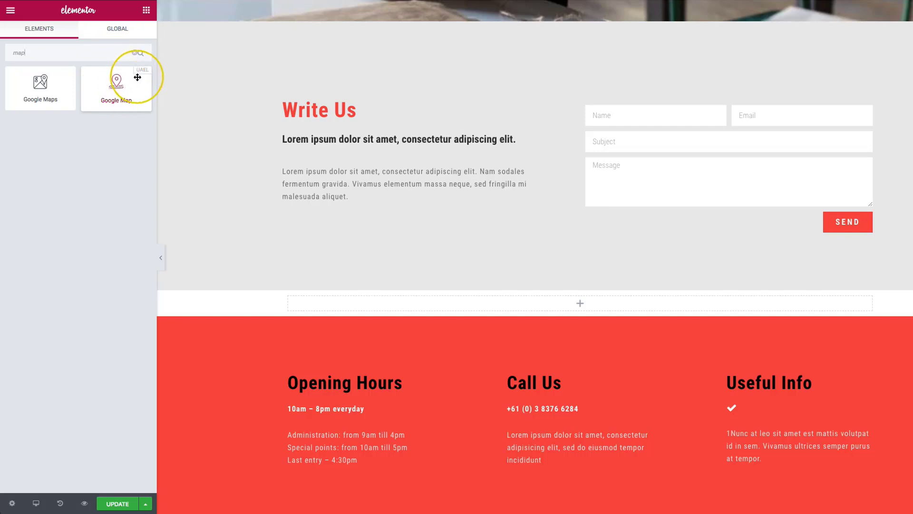
left_click_drag(116, 87, 371, 303)
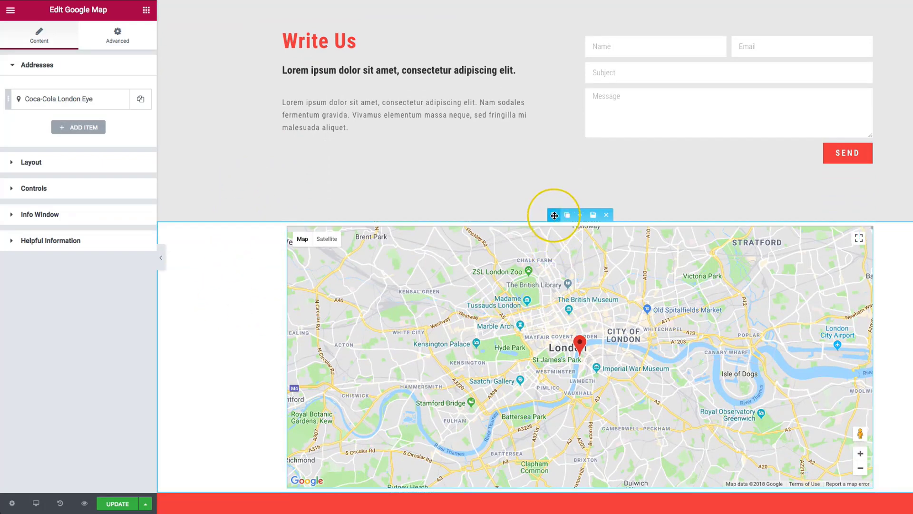
Step: Set the map's section to Full Width content with No Gap between columns, then expand the London Eye address
left_click(553, 215)
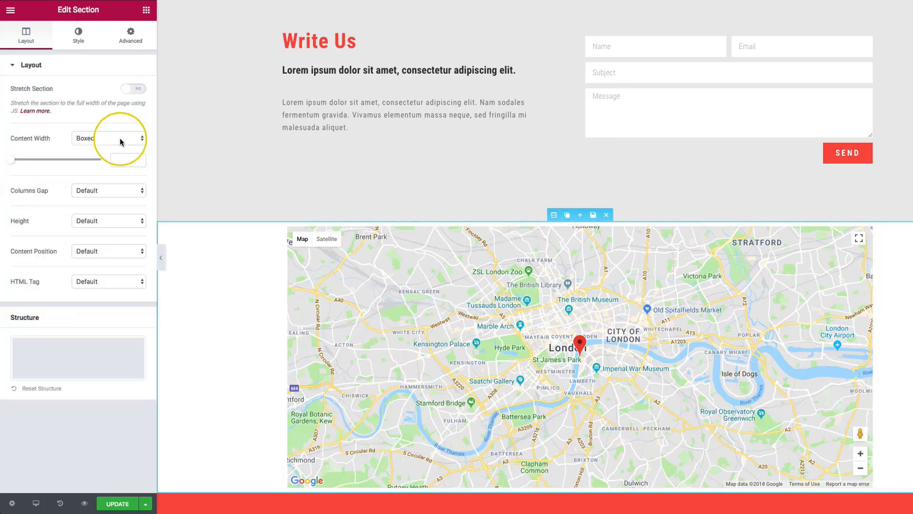
left_click(108, 138)
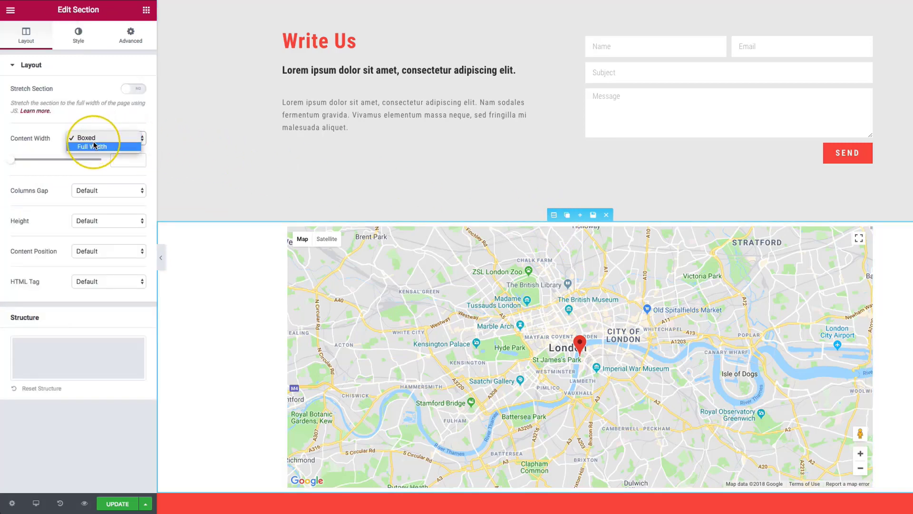
left_click(100, 146)
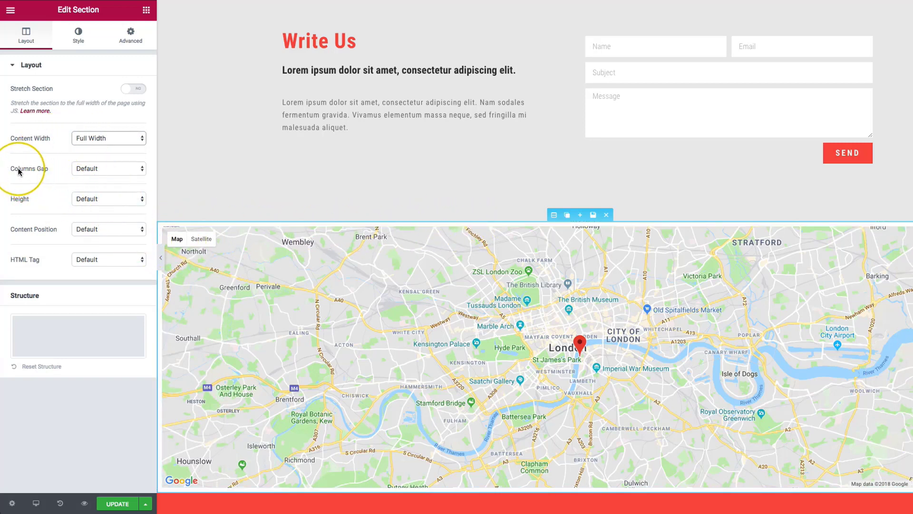
left_click(107, 168)
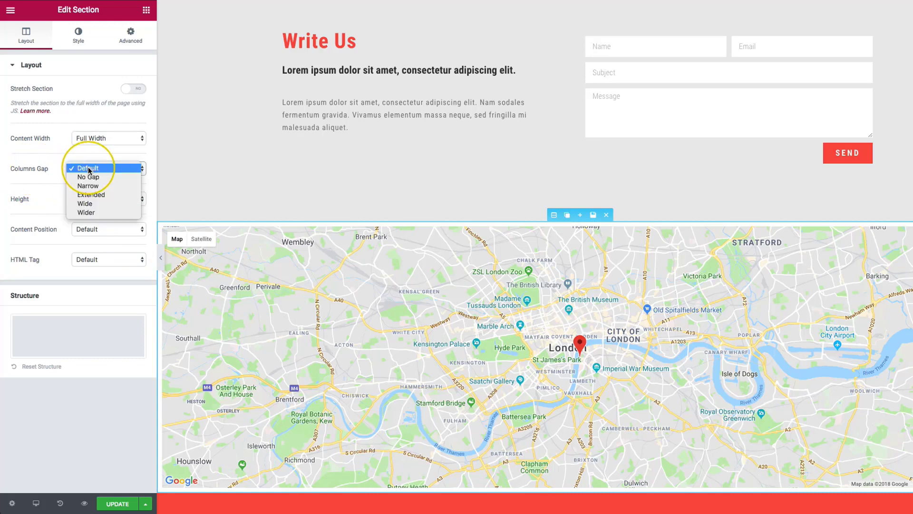
left_click(89, 177)
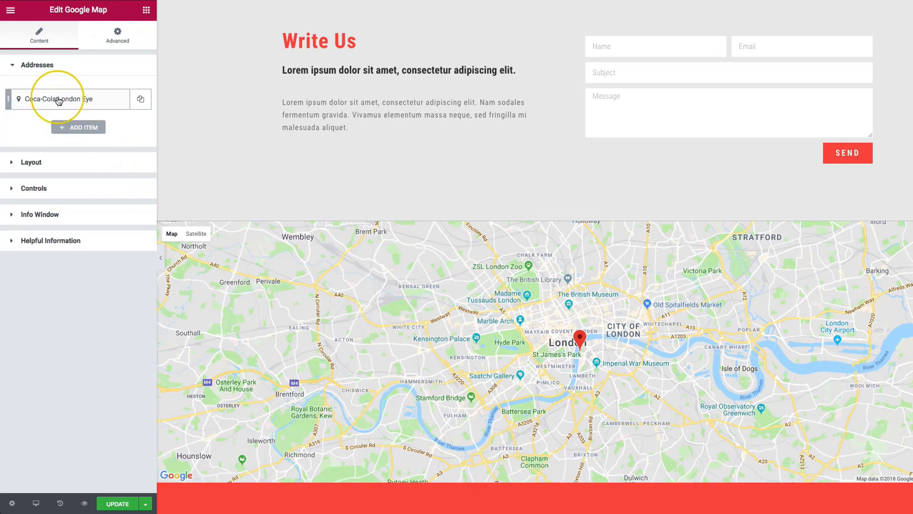
left_click(68, 99)
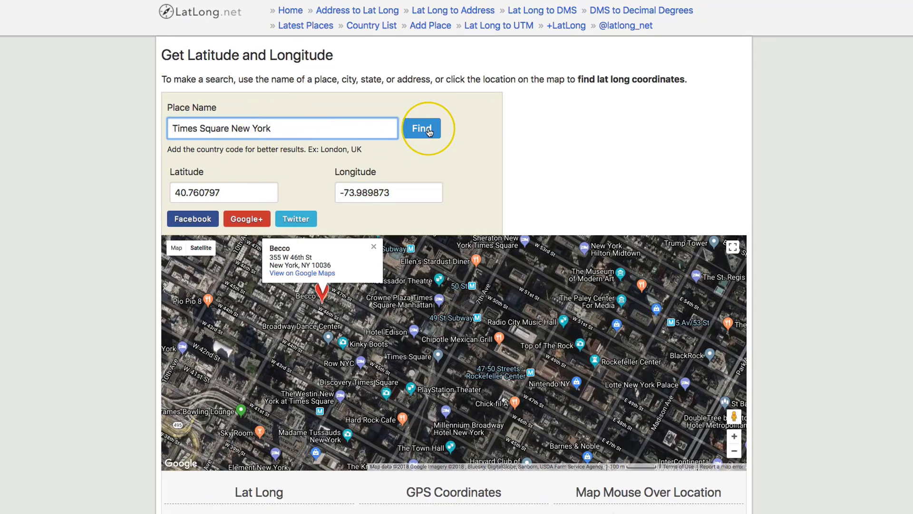
Step: Find Times Square New York on LatLong.net to read coordinates 40.759011, -73.984472
left_click(421, 128)
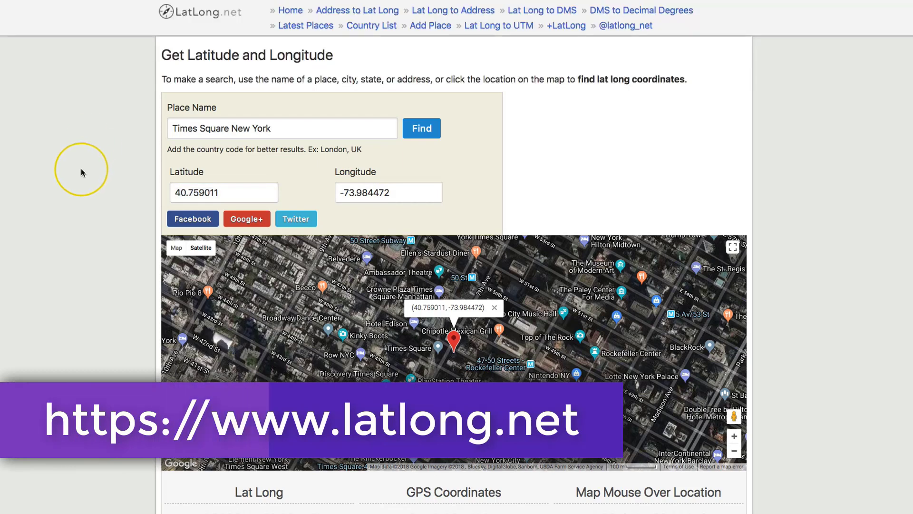
mouse_move(313, 193)
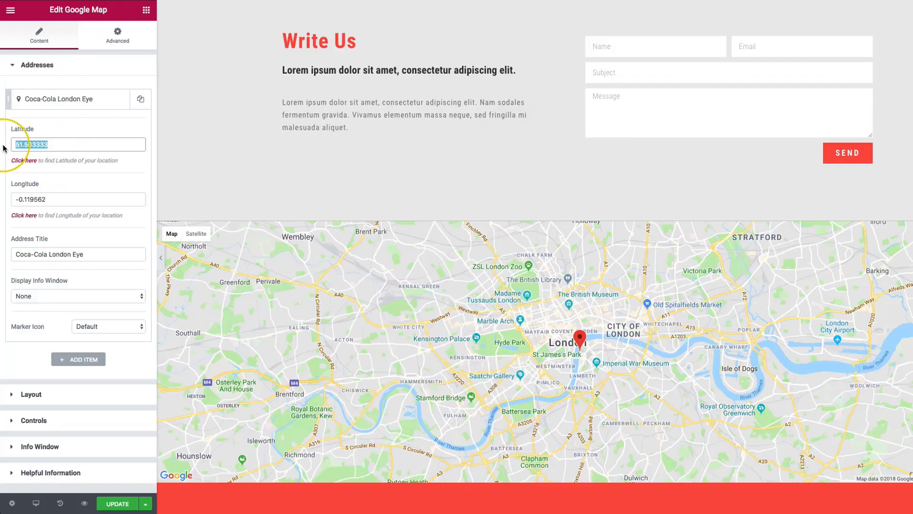
Step: Set the address to latitude 40.759011, longitude -73.984472, titled Times Square New York
left_click(25, 160)
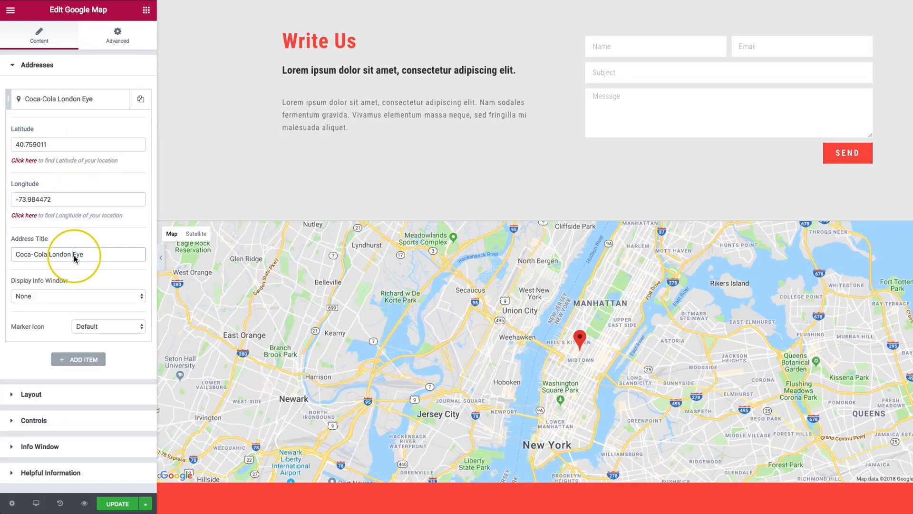
type("Times Square New Y")
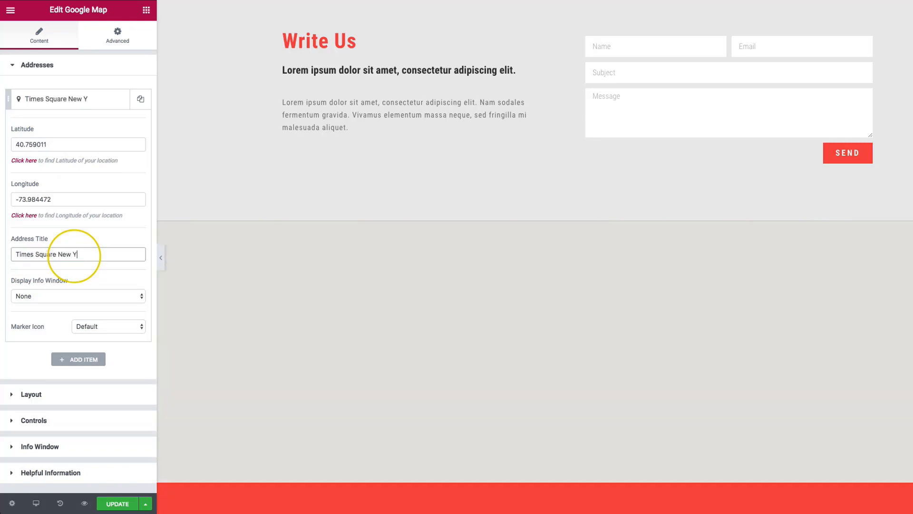
type("ork")
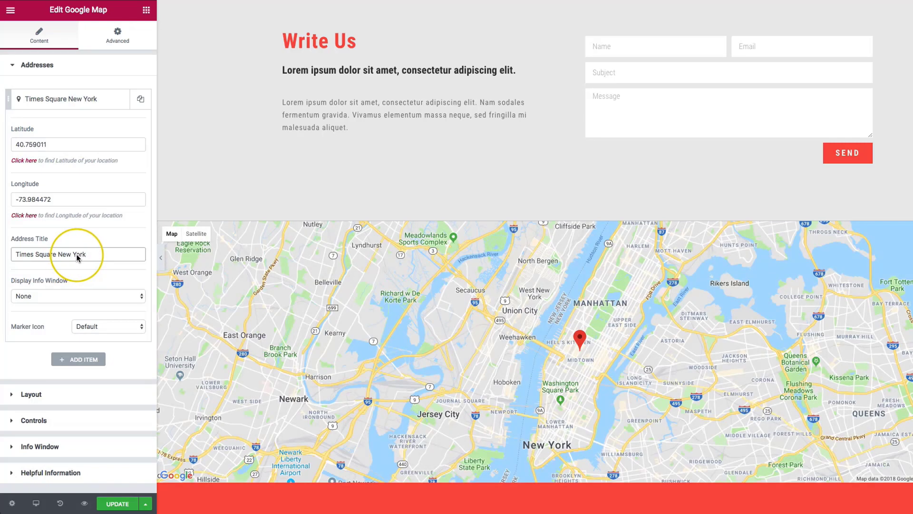
scroll("down", 3)
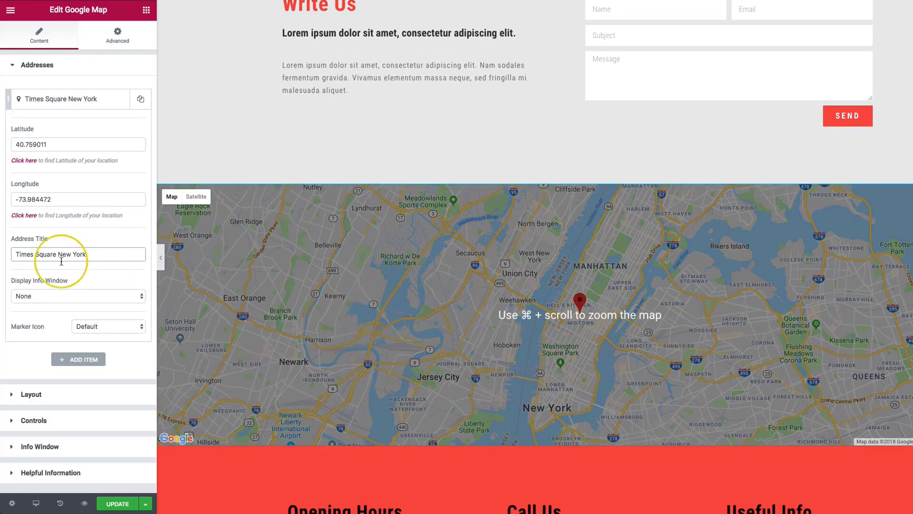
Step: Try the info window display modes, then leave the marker's info window set to None
left_click(78, 295)
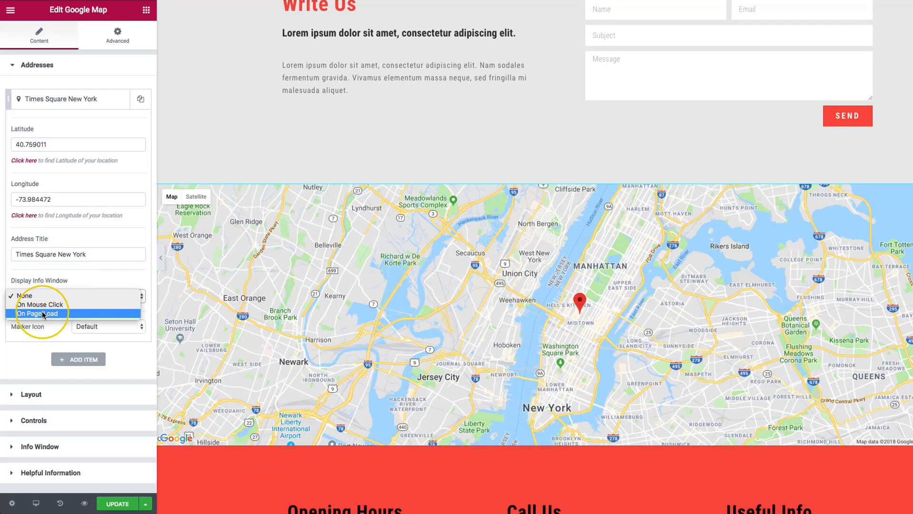
left_click(38, 313)
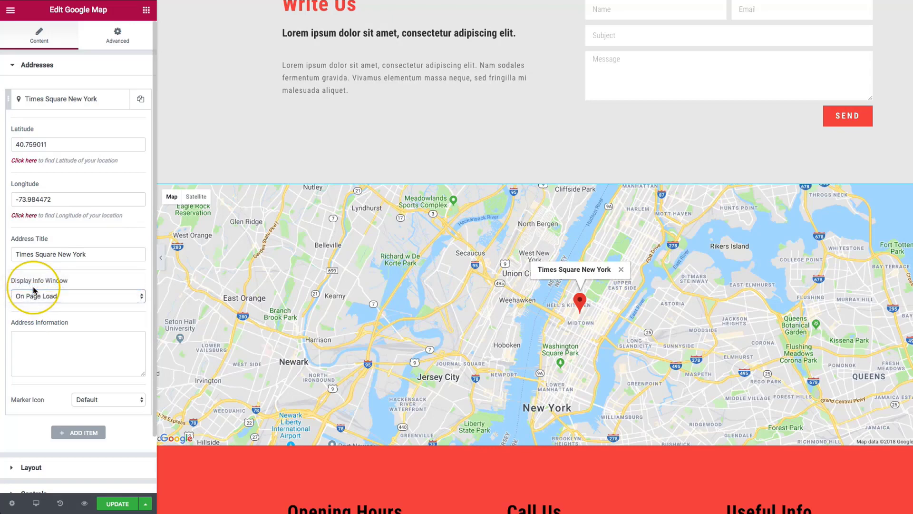
left_click(77, 296)
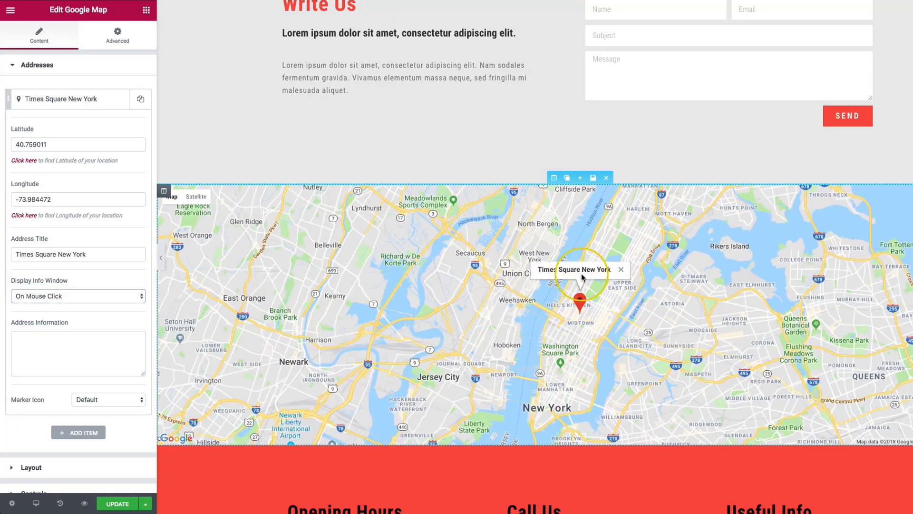
left_click(78, 296)
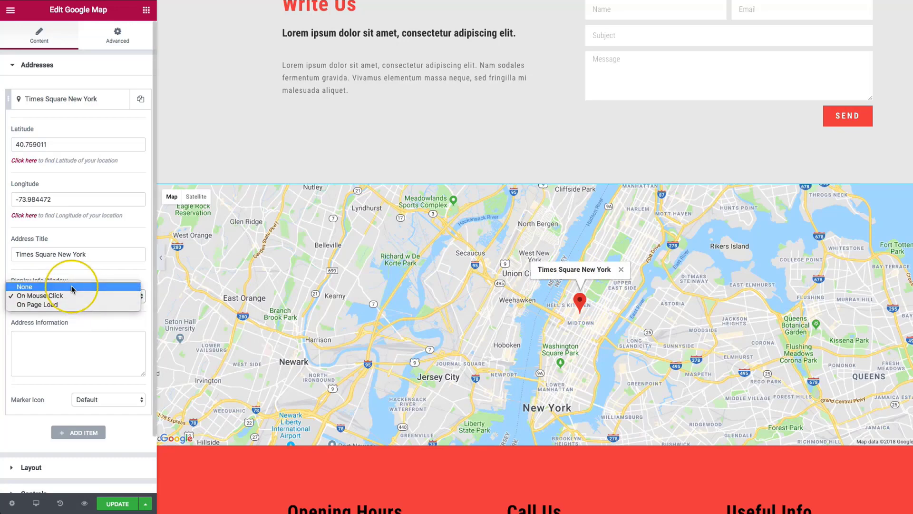
left_click(25, 286)
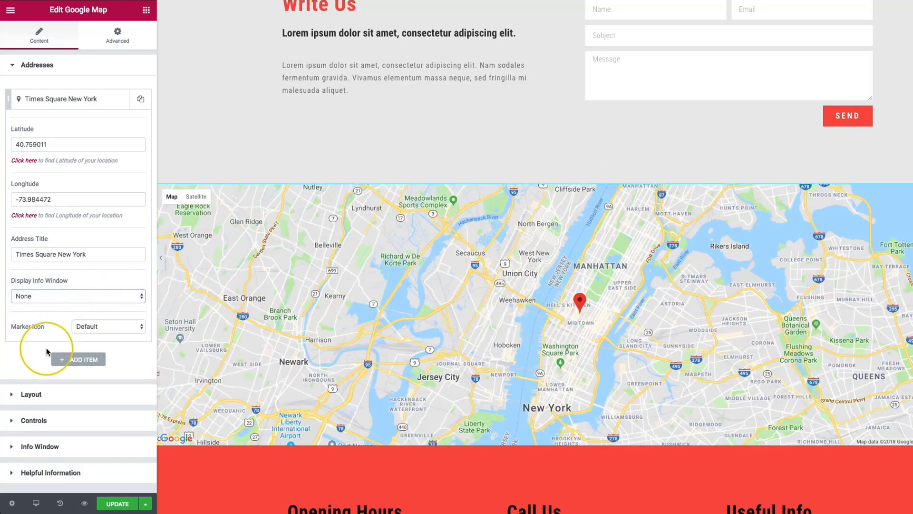
Step: Try a custom marker icon, revert to Default, collapse the address and add a second empty item
left_click(108, 326)
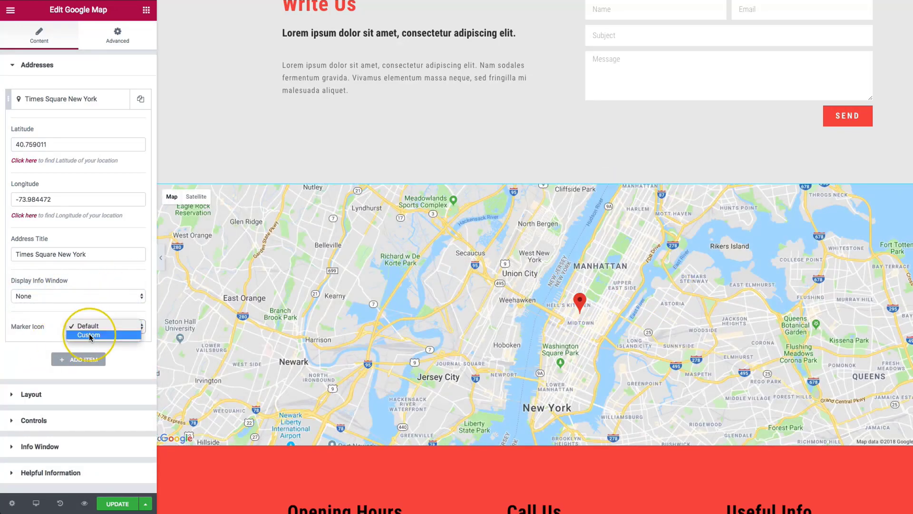
left_click(90, 334)
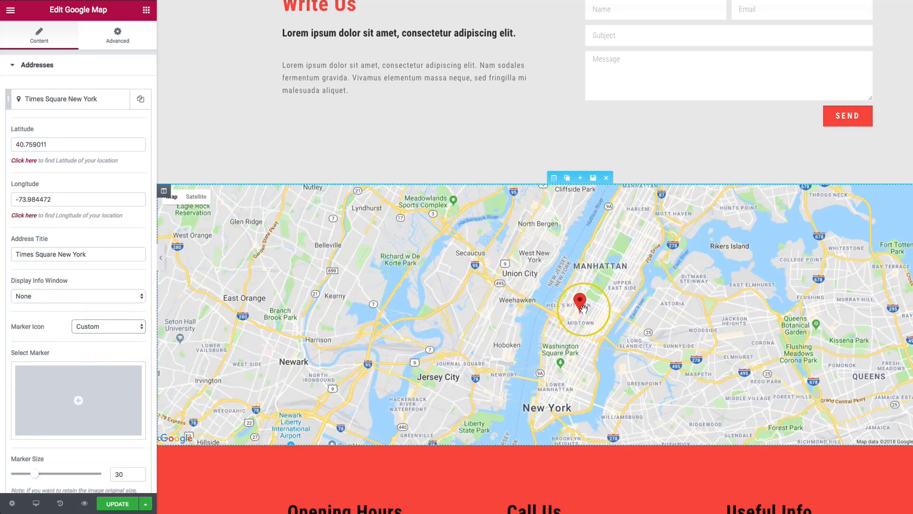
scroll("down", 3)
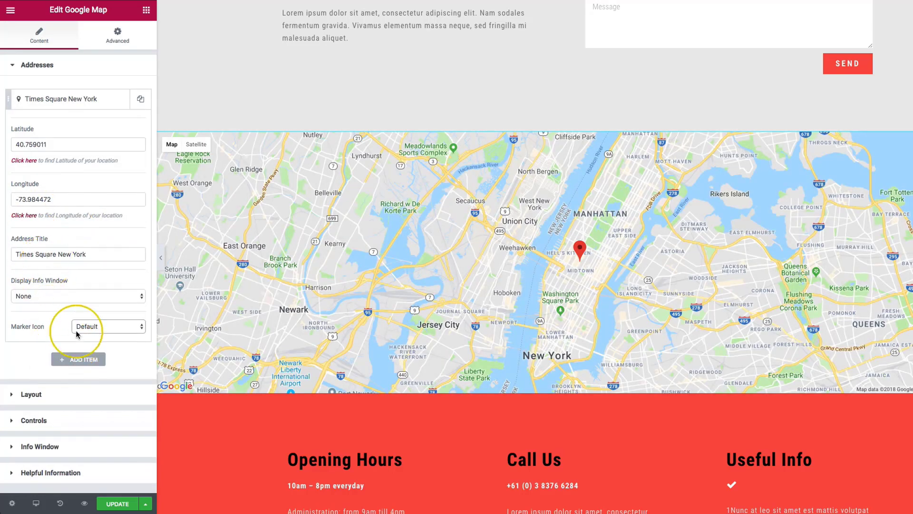
left_click(64, 98)
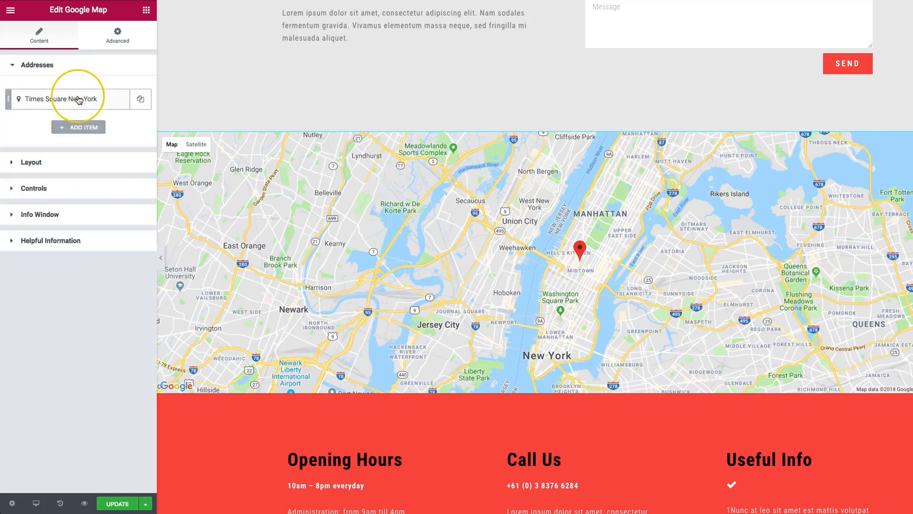
left_click(78, 126)
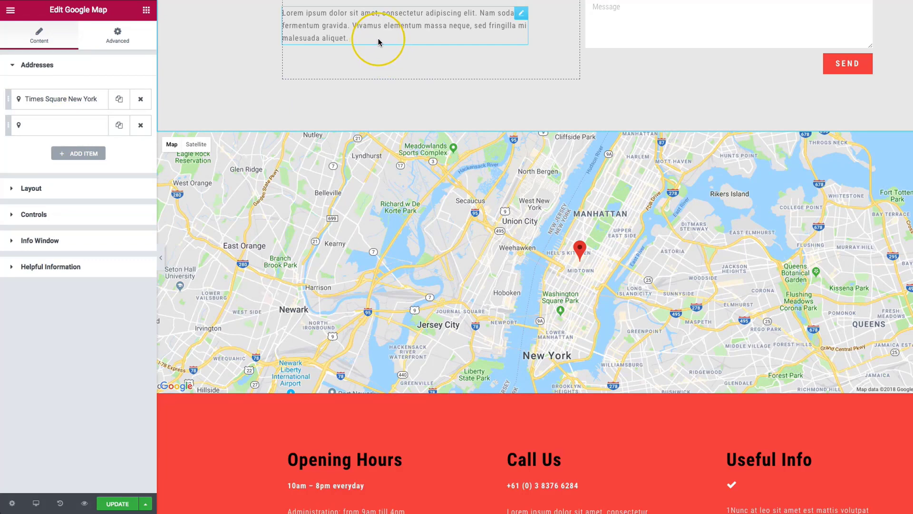
mouse_move(378, 43)
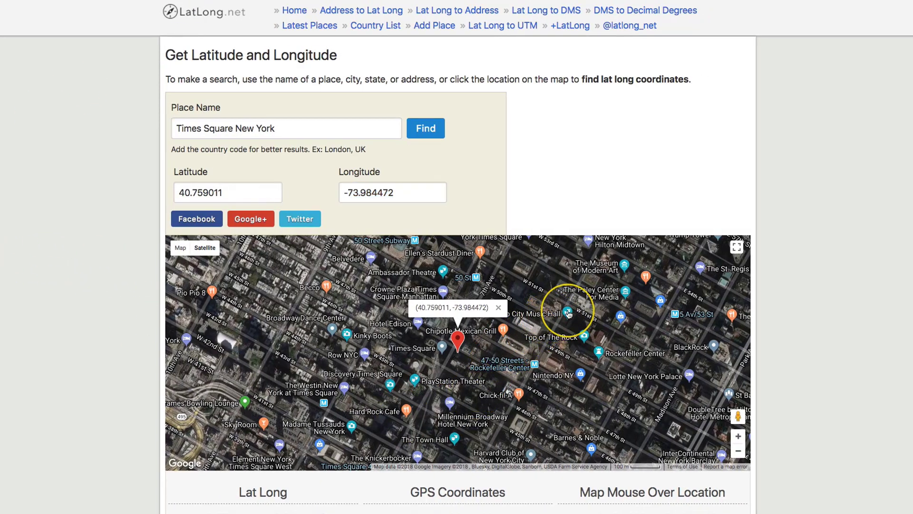
Step: Pinpoint Radio City Music Hall on LatLong.net to get 40.759984, -73.979981
left_click(566, 313)
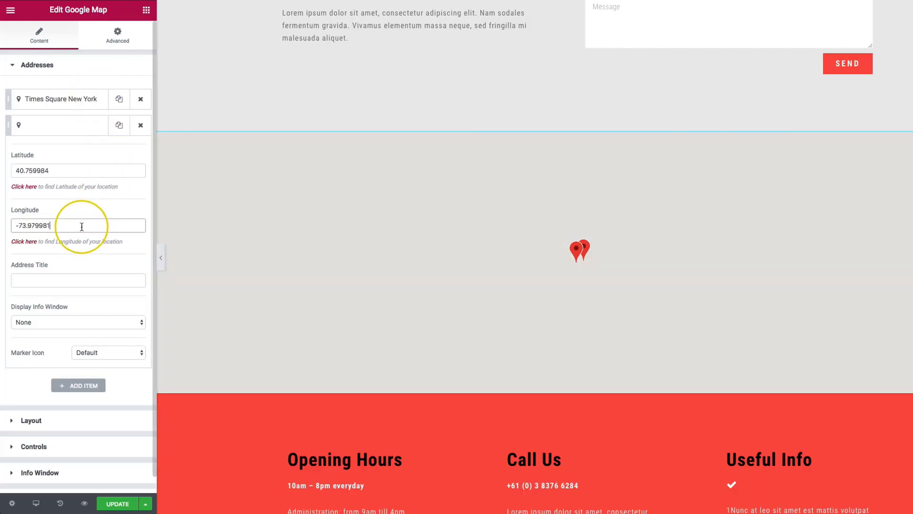
Step: Title the second address Radio City Music Hall at 40.759984, -73.979981 and collapse it
type("Radio City Music Hall")
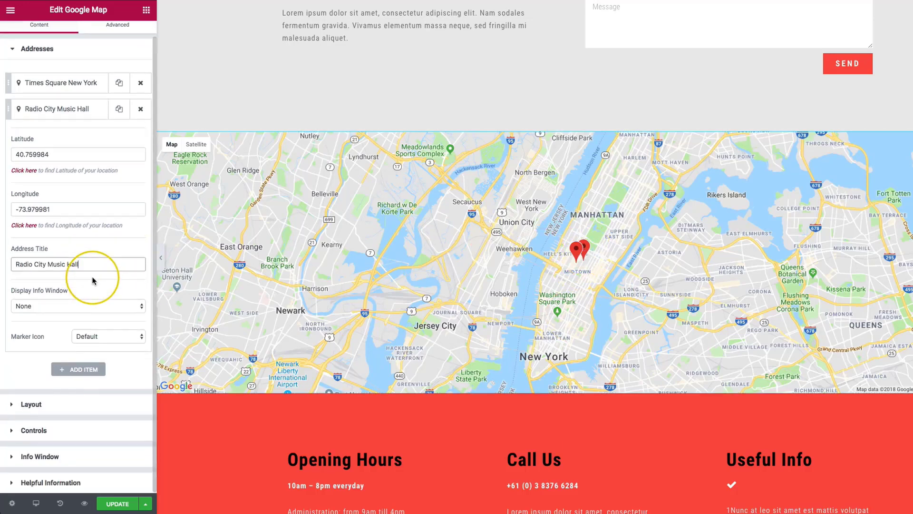
mouse_move(55, 320)
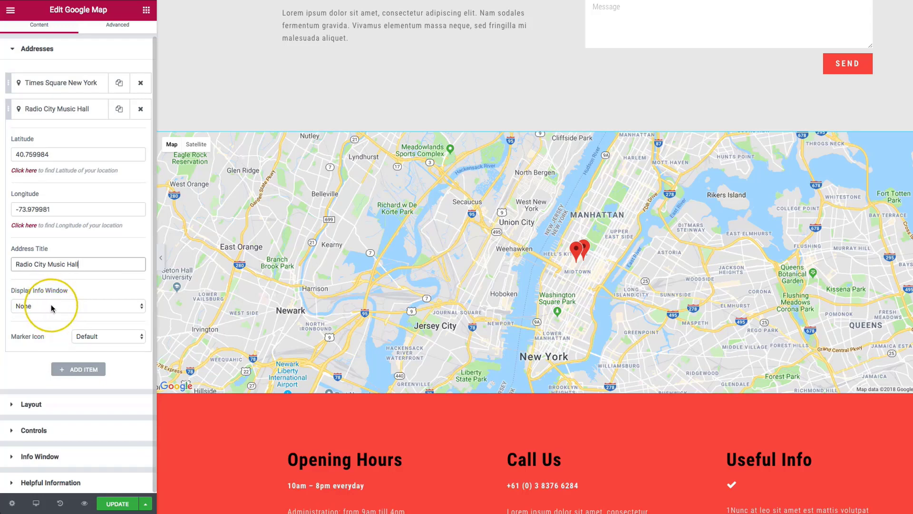
mouse_move(89, 339)
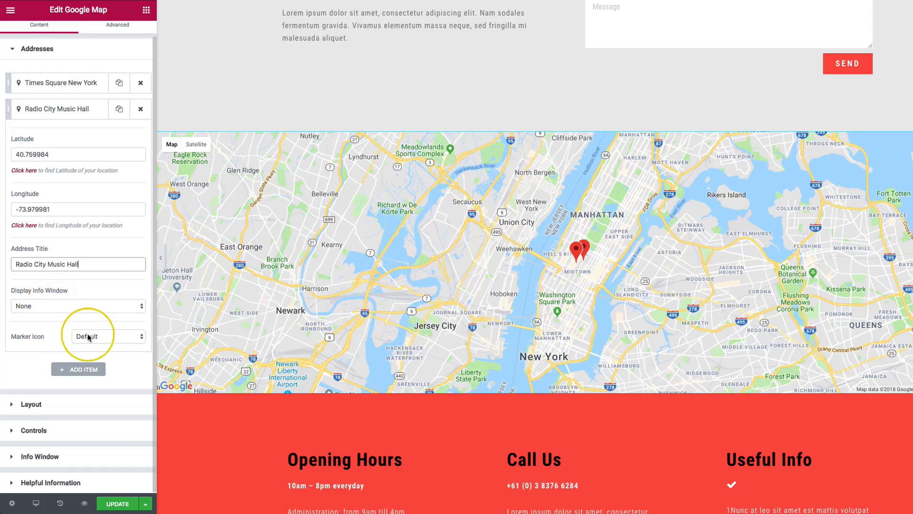
left_click(58, 109)
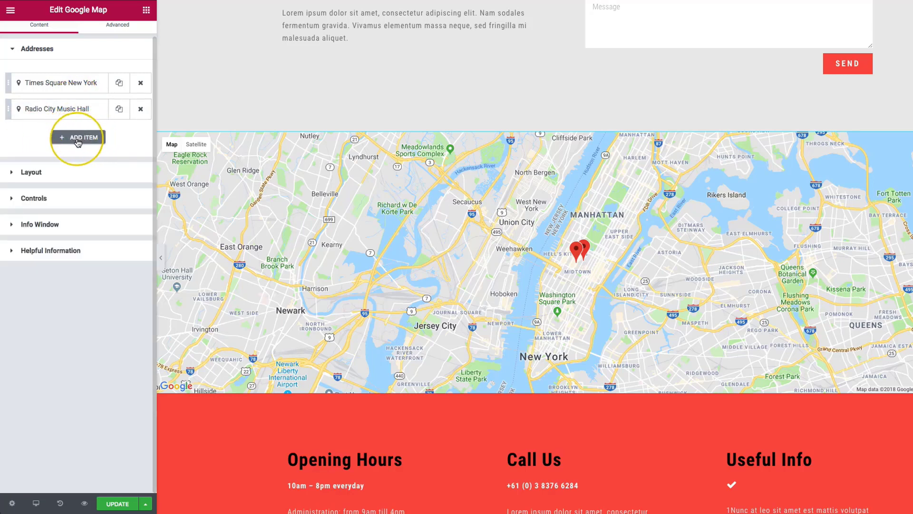
Step: Try Satellite, Hybrid and Terrain map types, then settle on Road Map
left_click(32, 172)
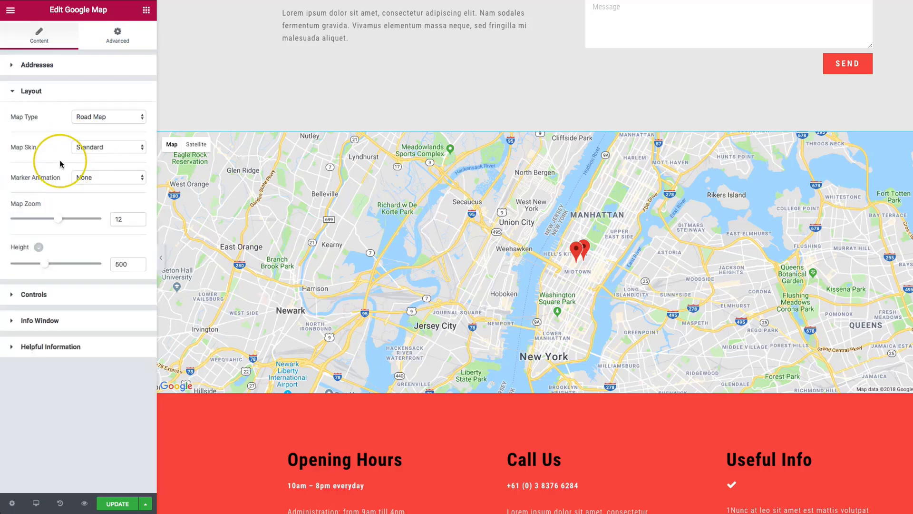
left_click(109, 116)
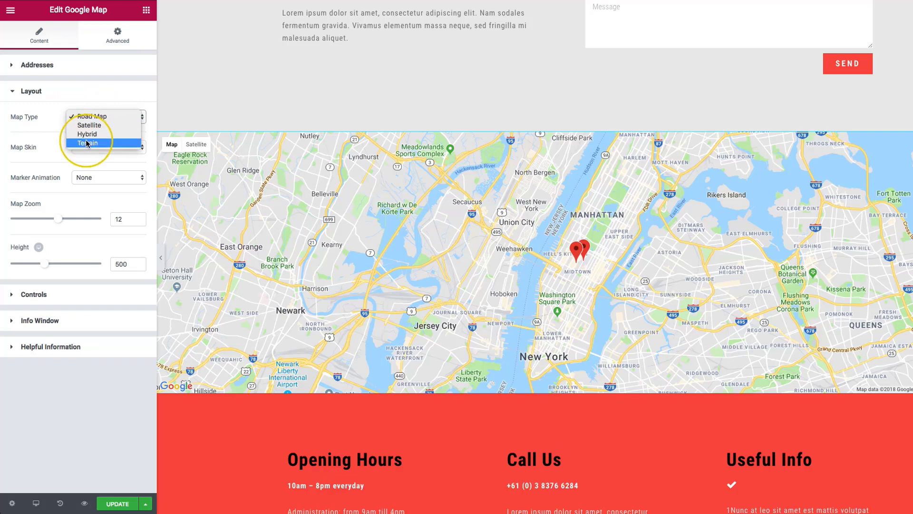
mouse_move(89, 126)
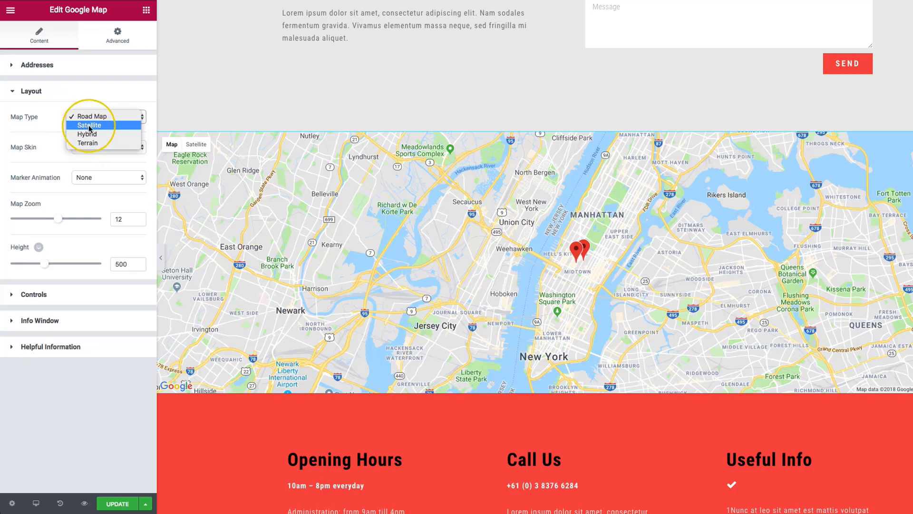
left_click(88, 125)
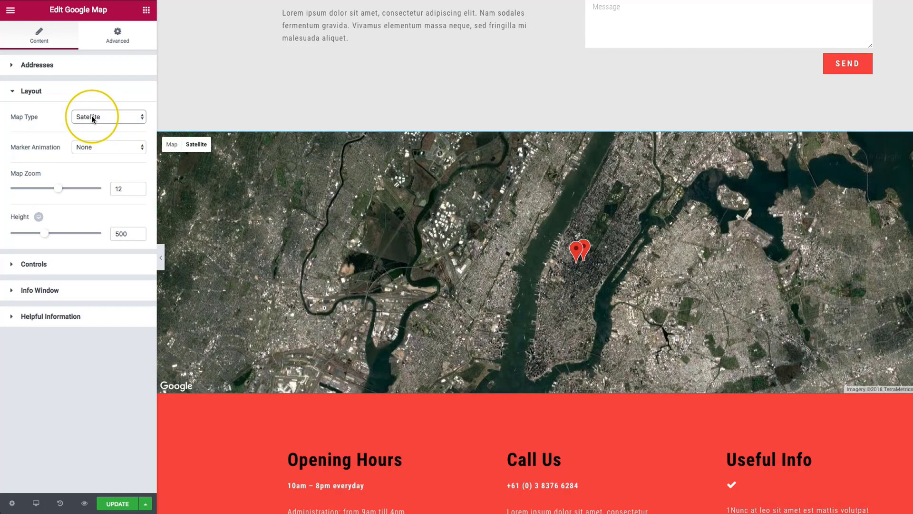
left_click(107, 116)
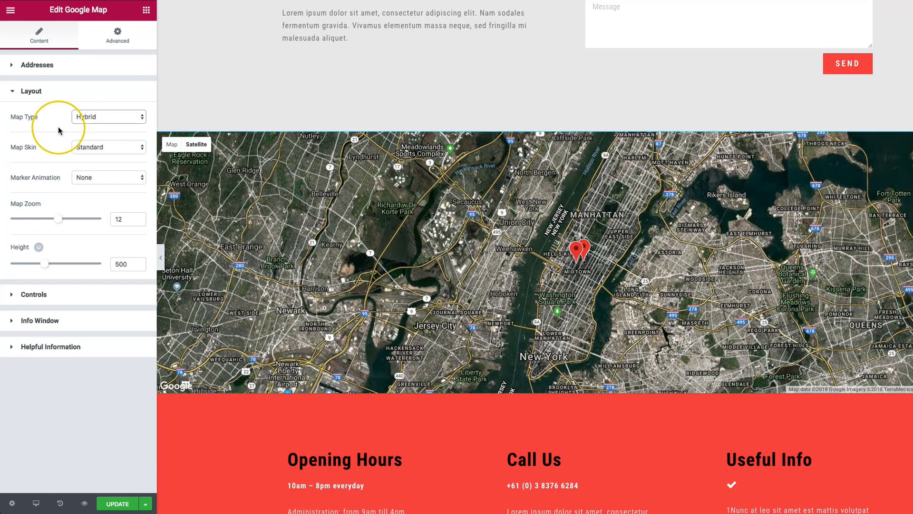
left_click(108, 116)
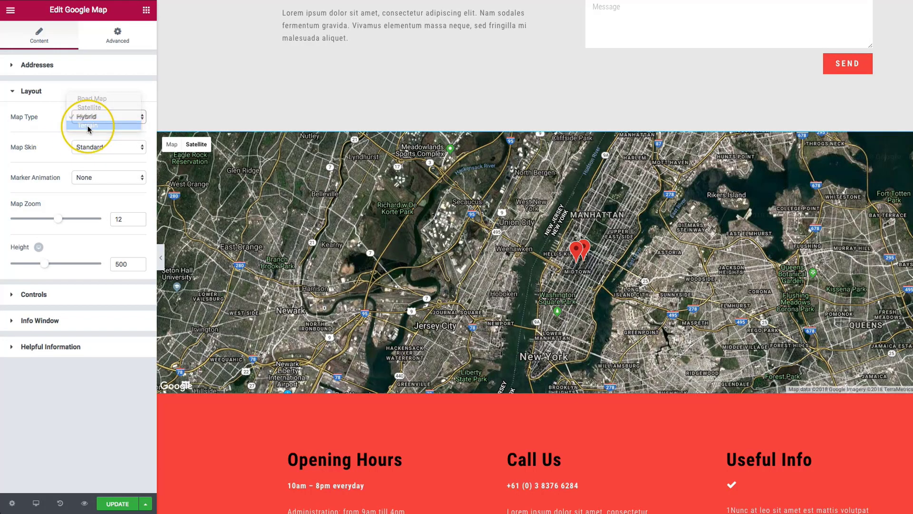
left_click(87, 125)
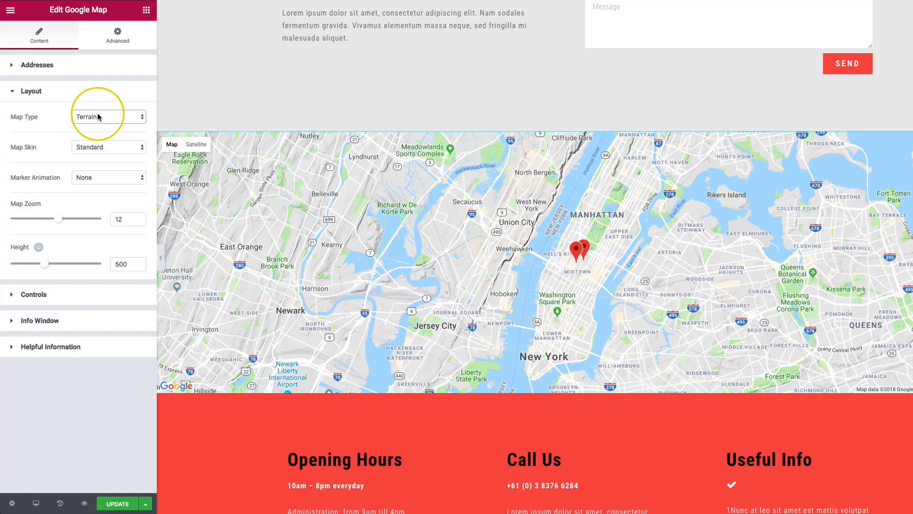
left_click(108, 116)
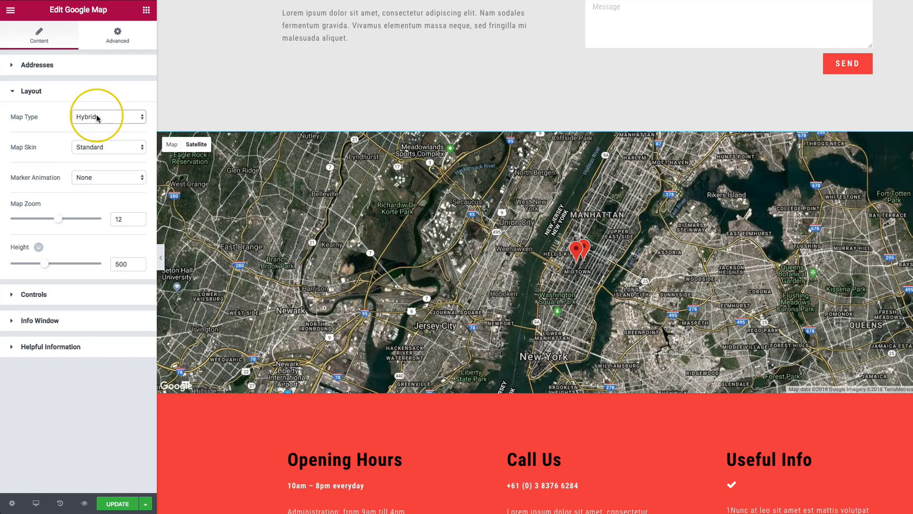
left_click(108, 116)
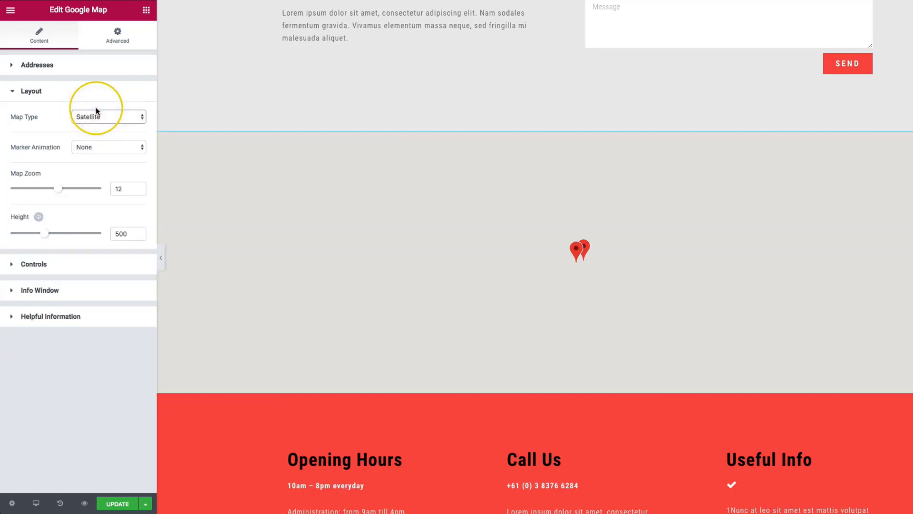
left_click(108, 116)
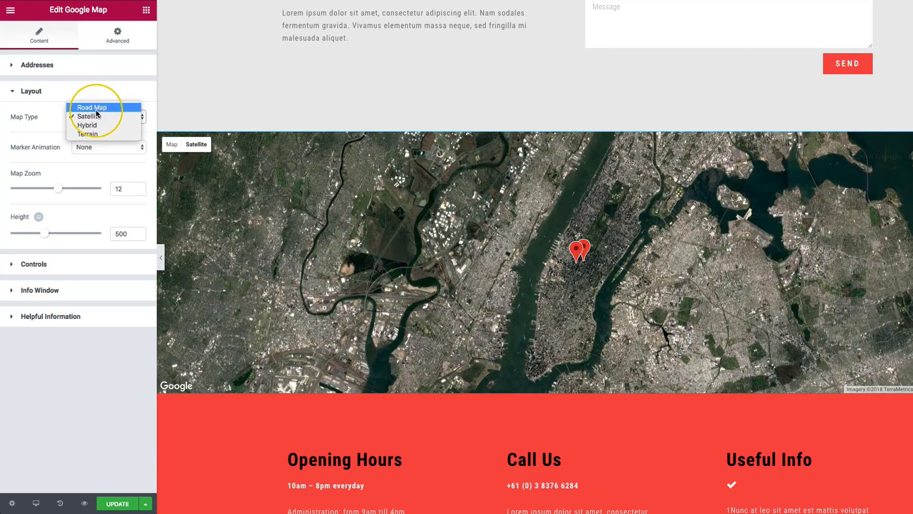
left_click(91, 107)
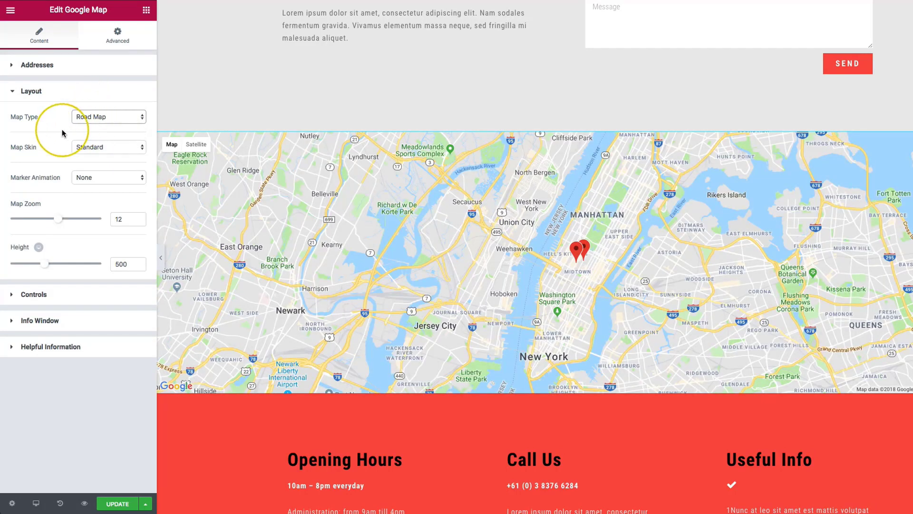
Step: Preview Silver, Retro, Night, Classic Blue and Magnesium skins, choose Custom and follow the style-code link
left_click(107, 147)
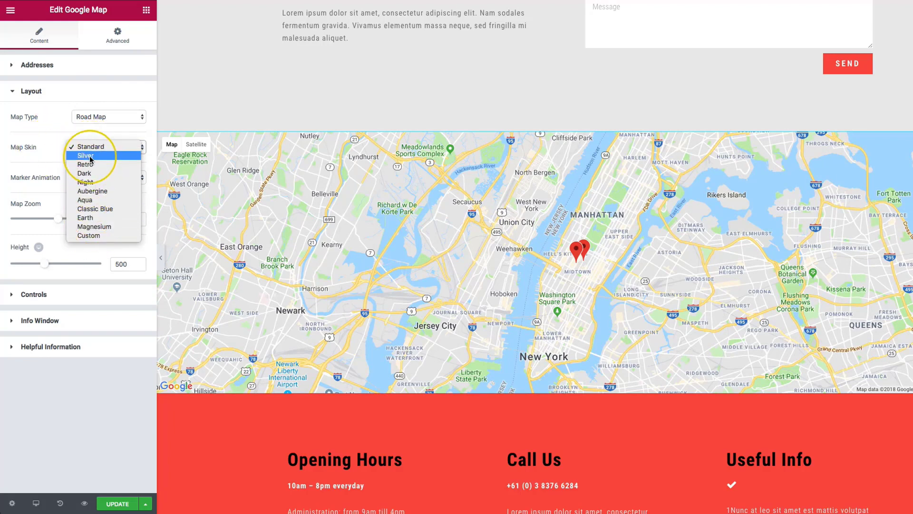
left_click(84, 147)
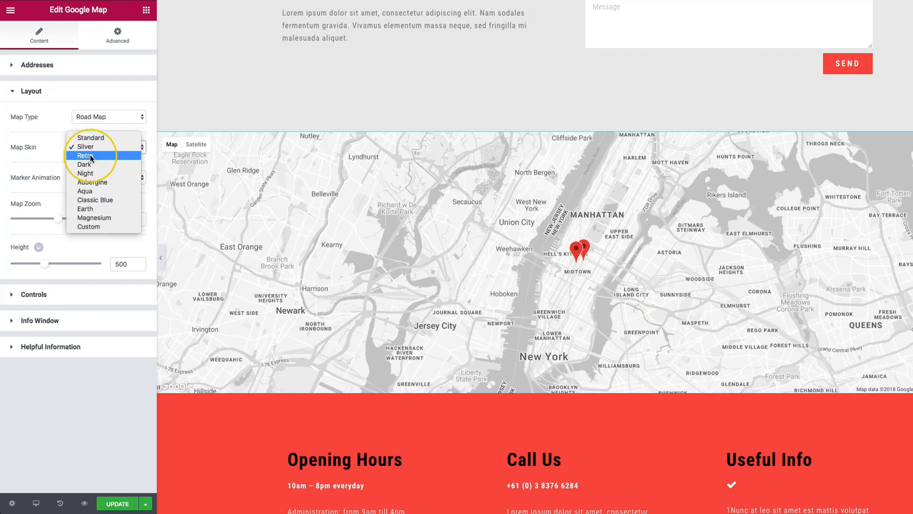
left_click(84, 164)
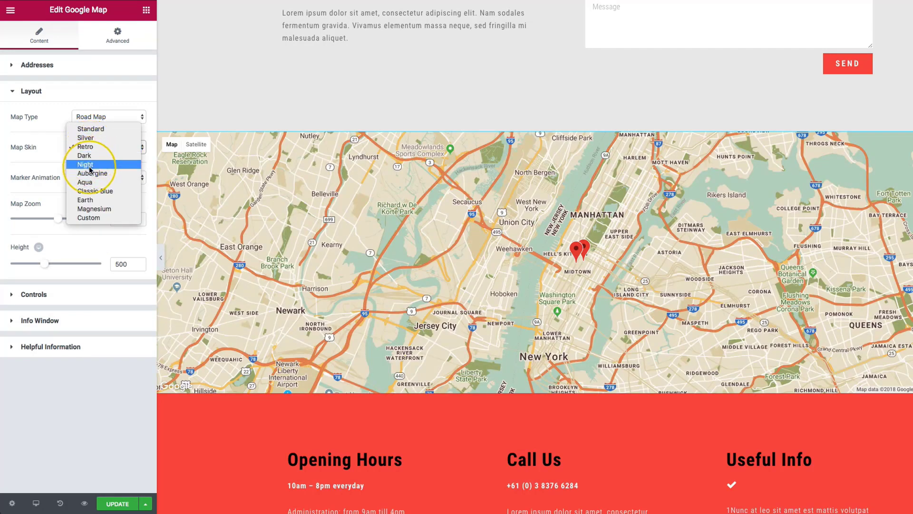
left_click(85, 164)
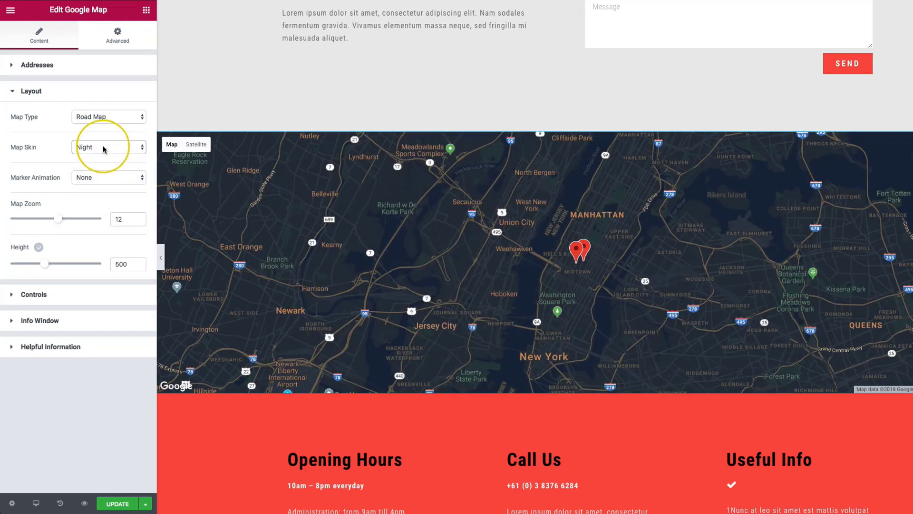
left_click(107, 147)
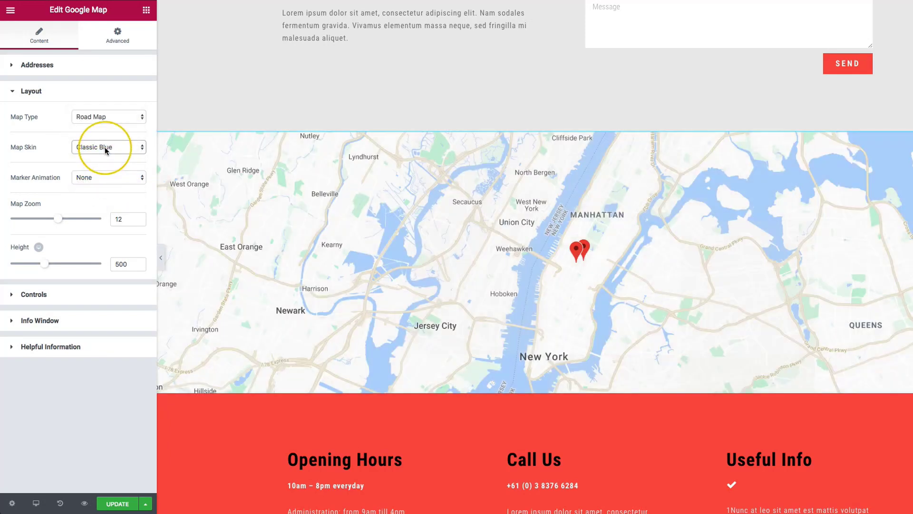
left_click(108, 146)
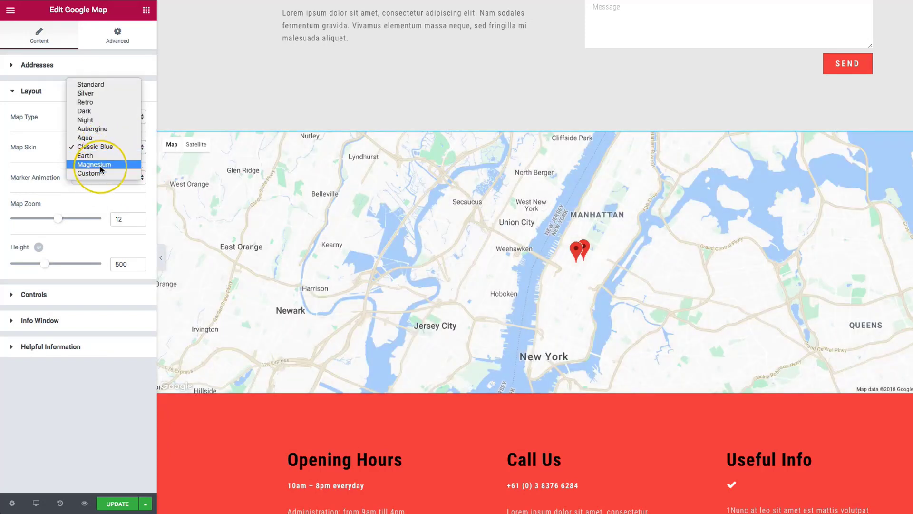
left_click(94, 163)
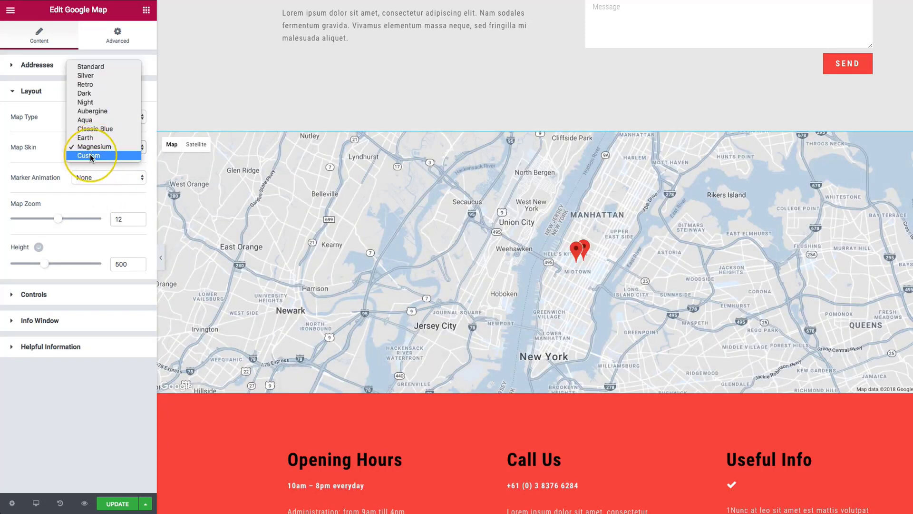
left_click(87, 156)
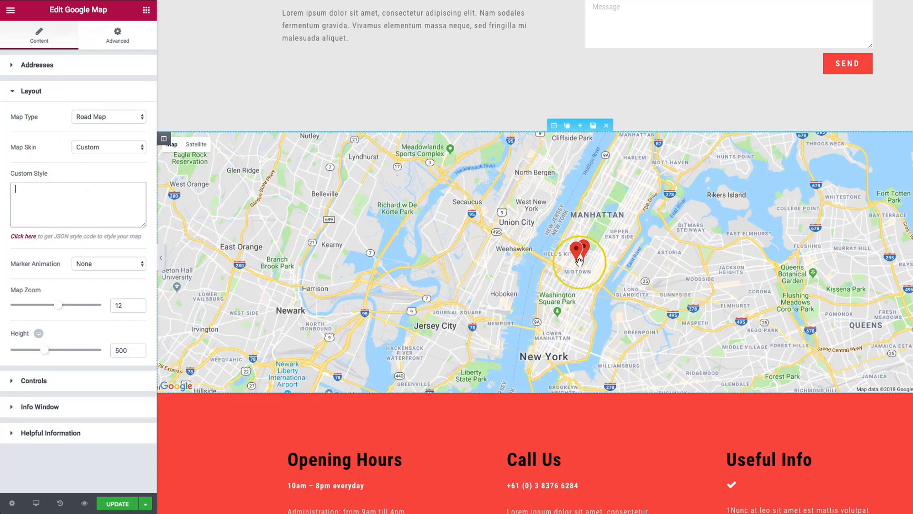
left_click_drag(582, 259, 471, 219)
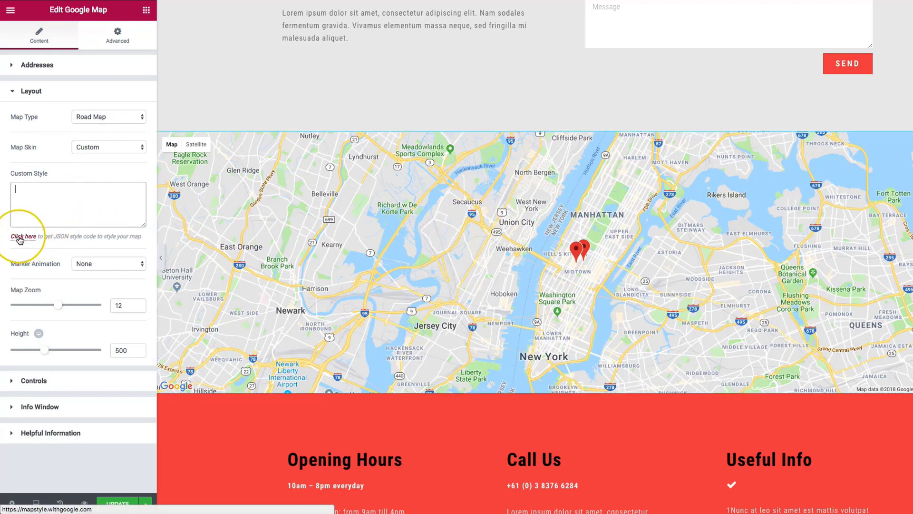
left_click(24, 236)
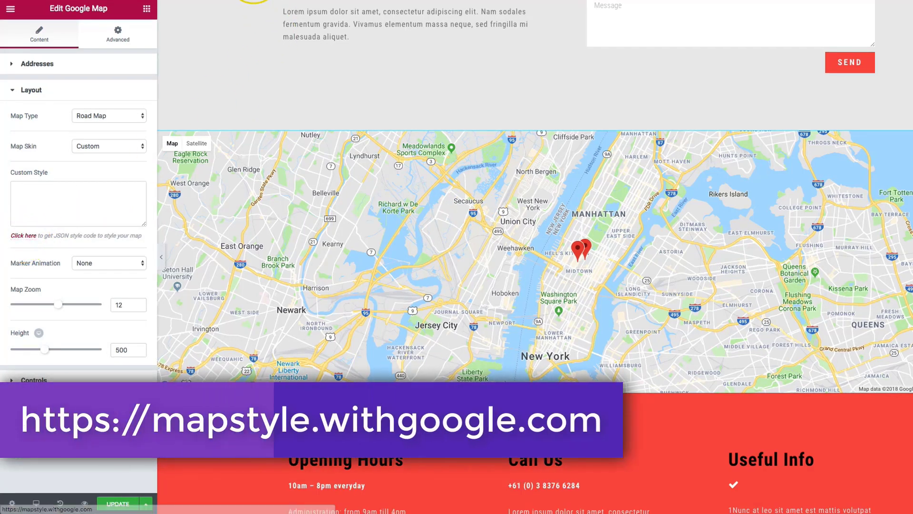
Step: In the Styling Wizard, lower road density, apply the Silver theme, finish and select its JSON code
left_click(23, 235)
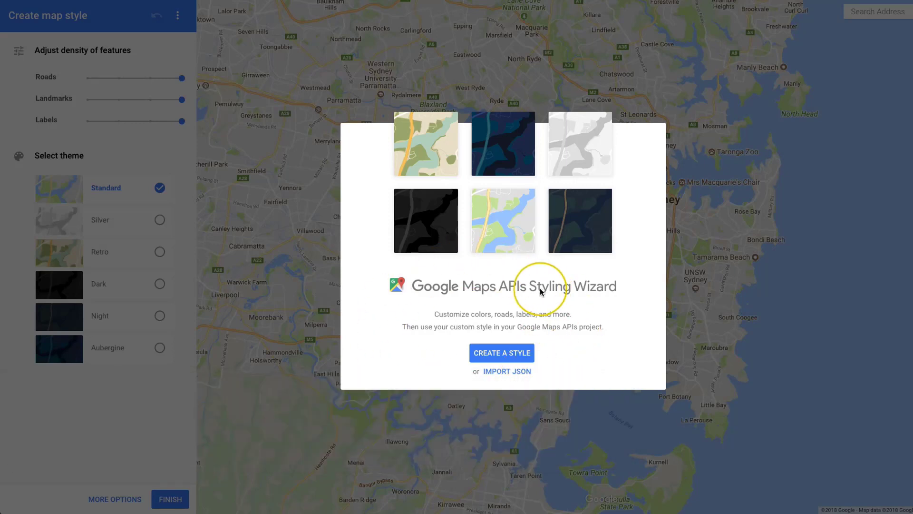
mouse_move(463, 183)
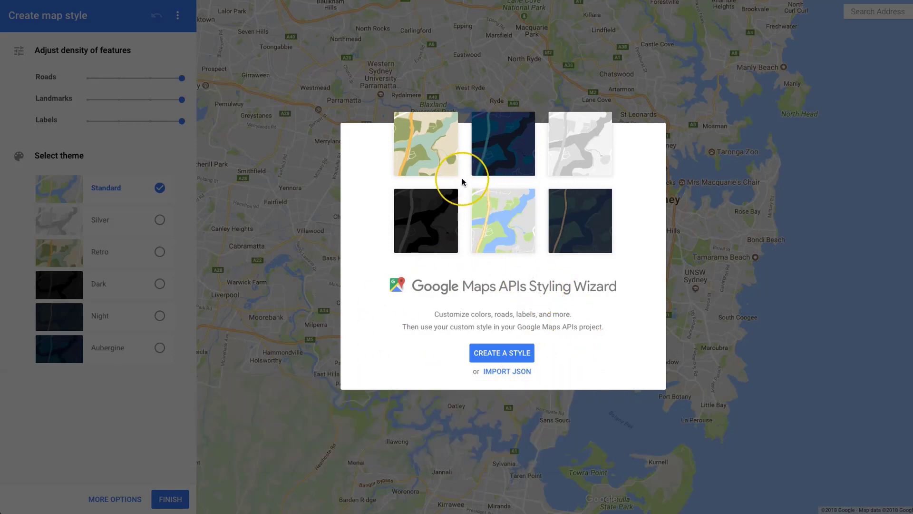
mouse_move(496, 316)
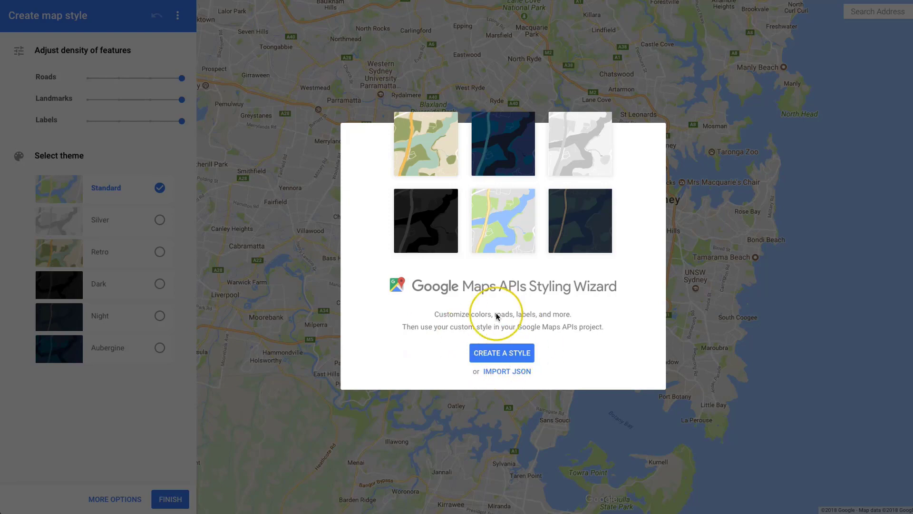
mouse_move(502, 353)
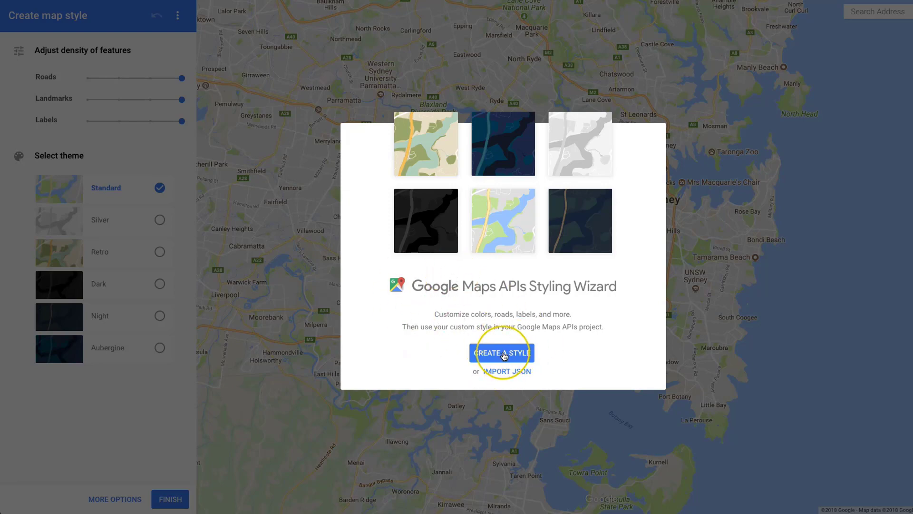
left_click(501, 352)
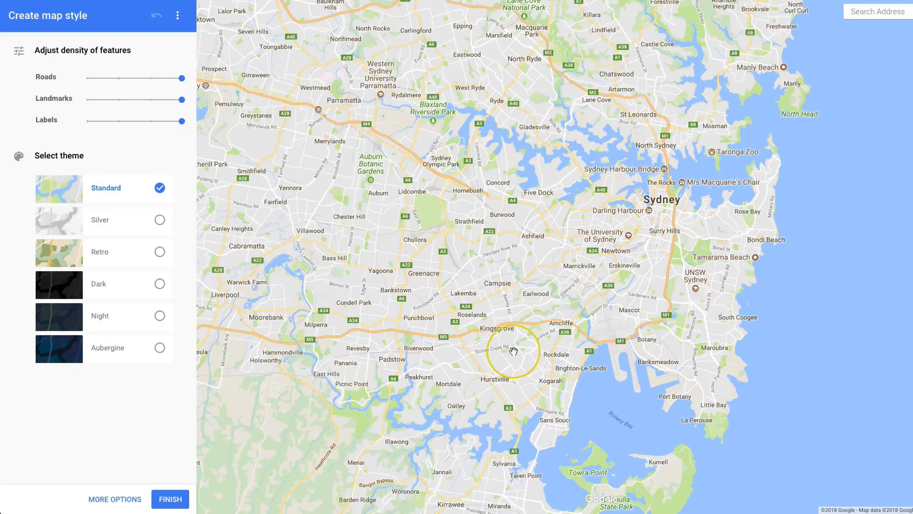
left_click_drag(182, 77, 118, 77)
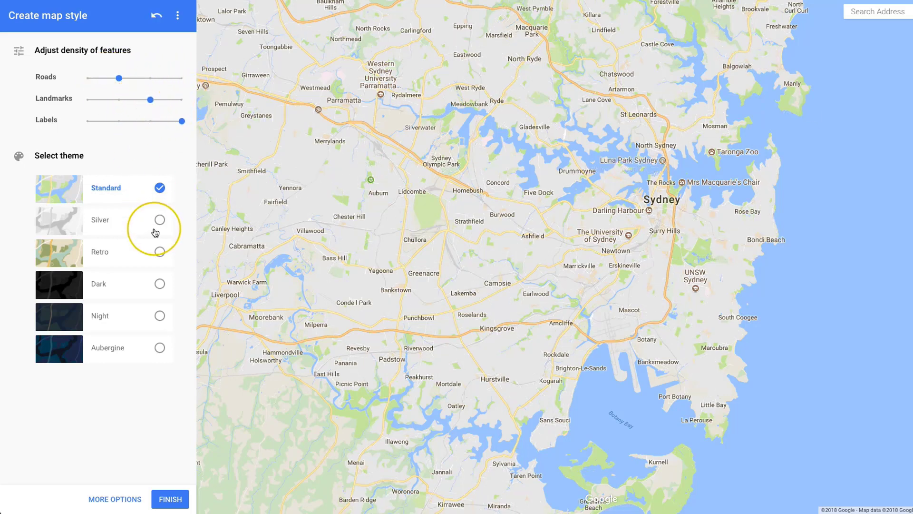
left_click(159, 220)
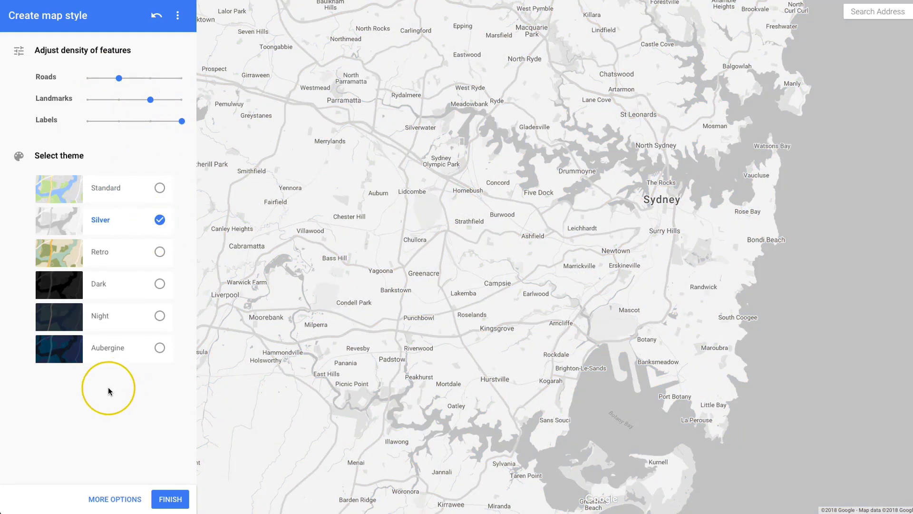
left_click(171, 500)
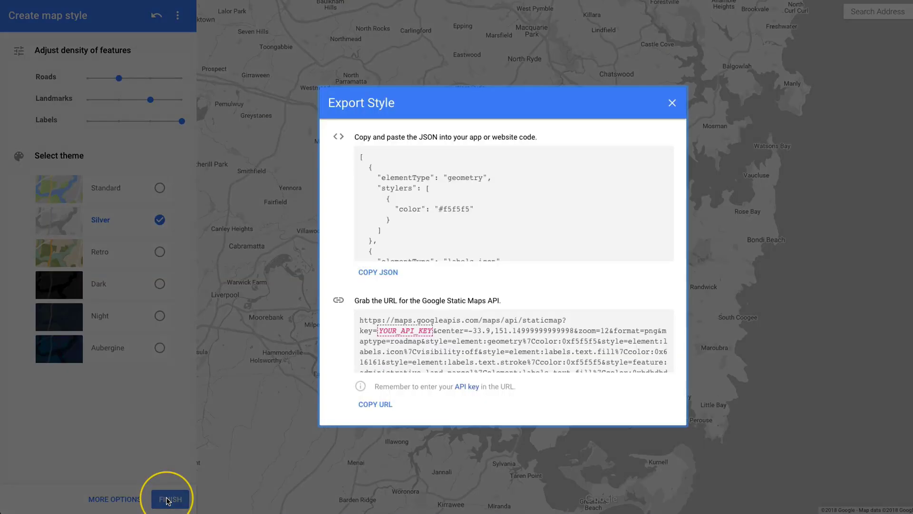
scroll("down", 3)
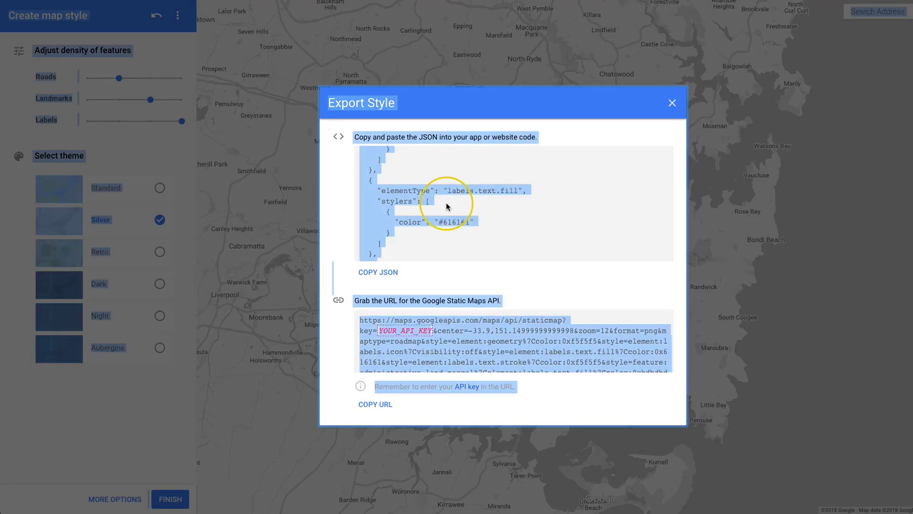
left_click(377, 272)
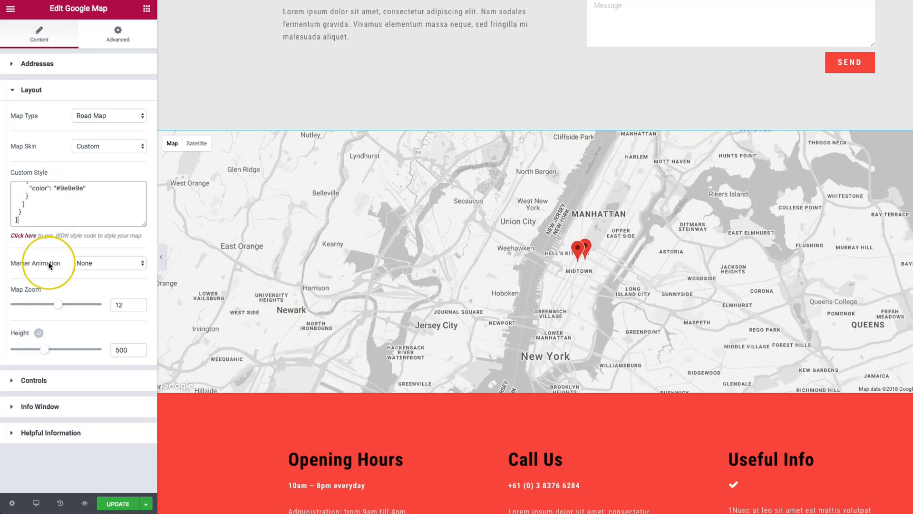
left_click(109, 262)
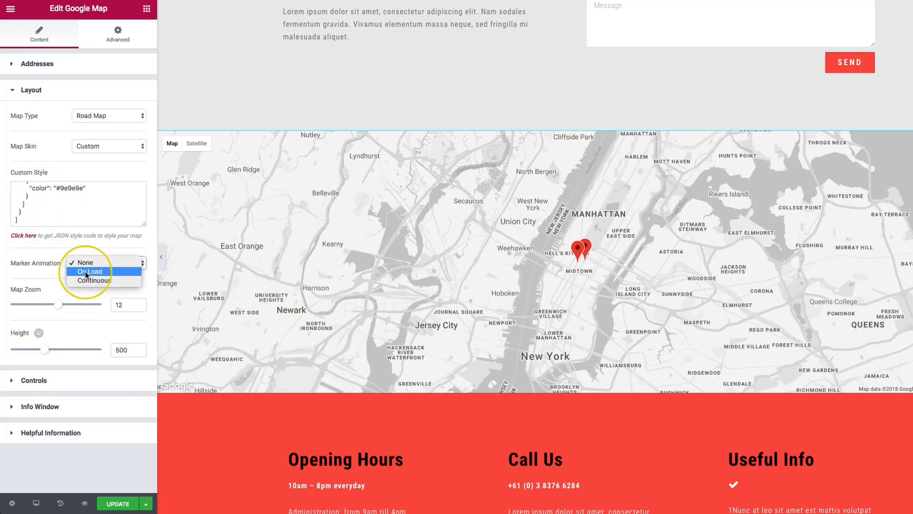
left_click(90, 271)
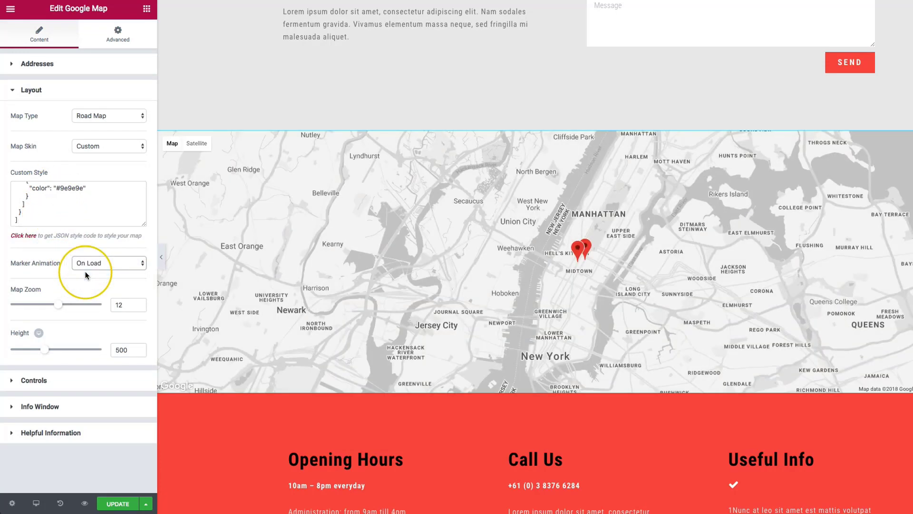
left_click(108, 263)
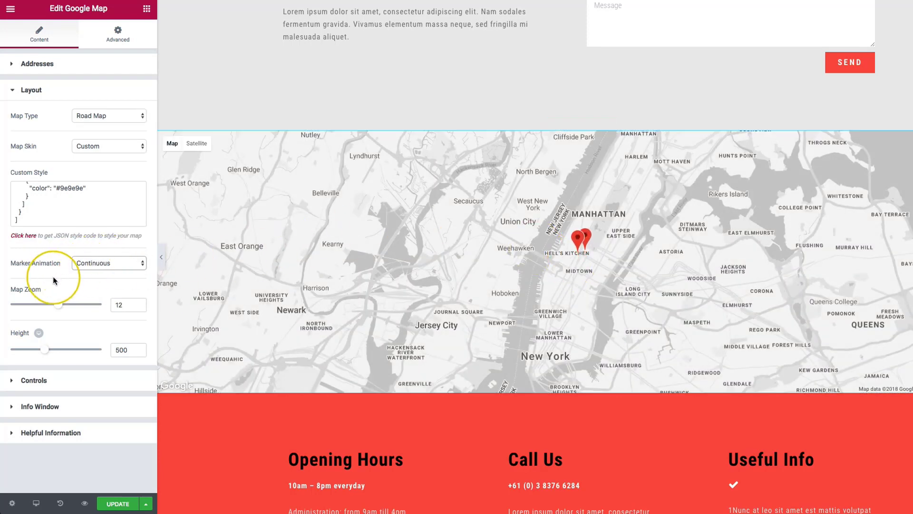
left_click(109, 262)
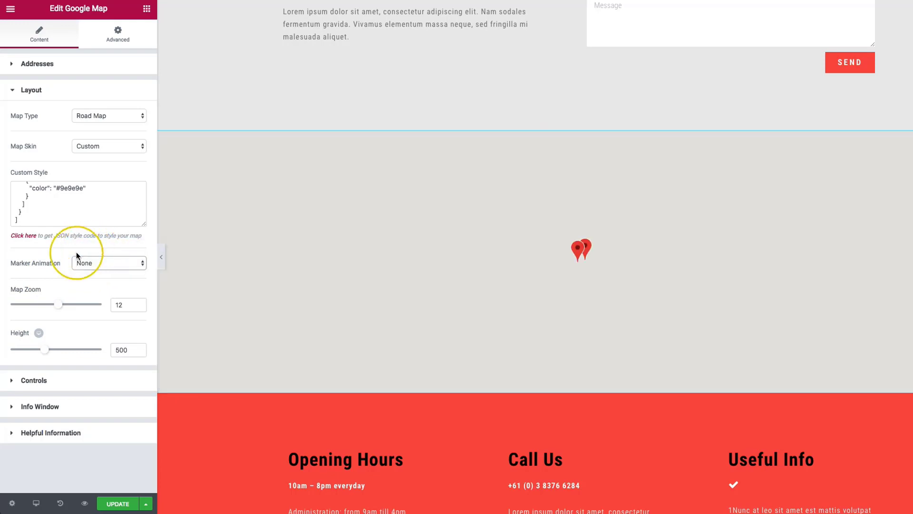
Step: Adjust the Map Zoom slider to level 14 around the markers
left_click_drag(58, 305, 69, 304)
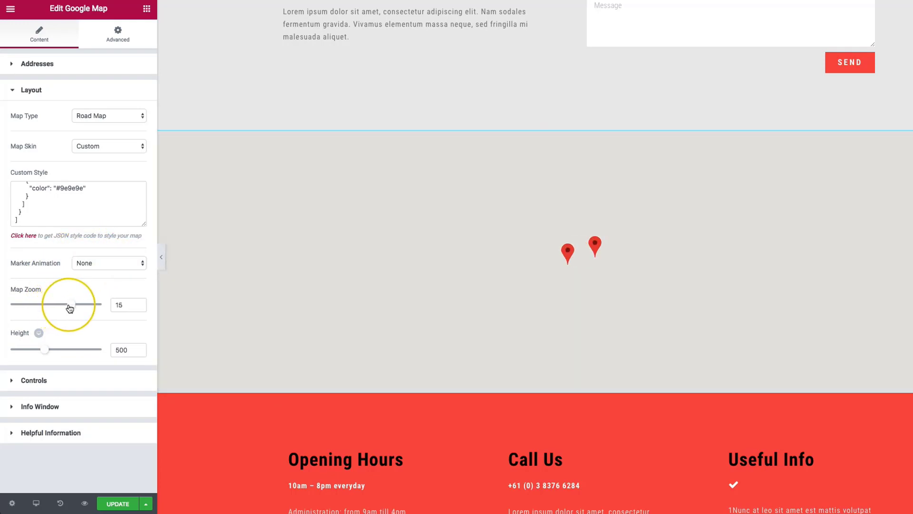
left_click_drag(68, 304, 76, 304)
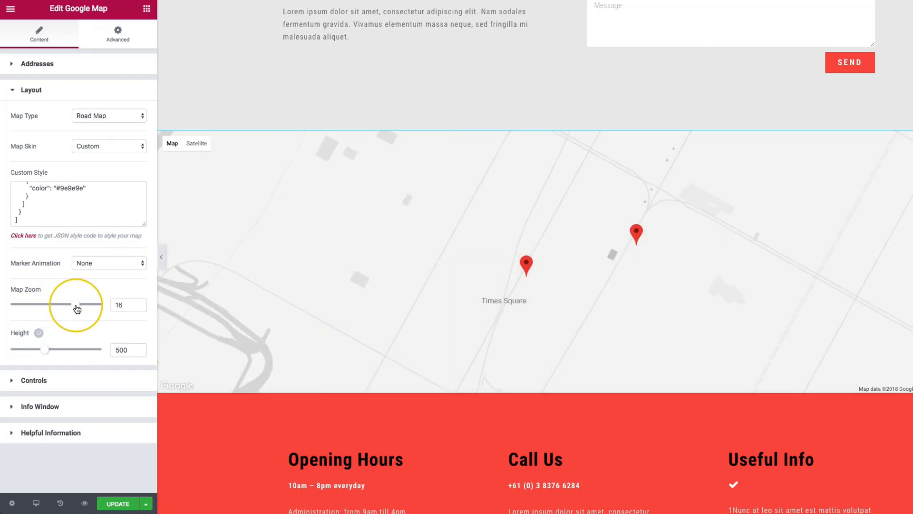
left_click_drag(77, 305, 69, 304)
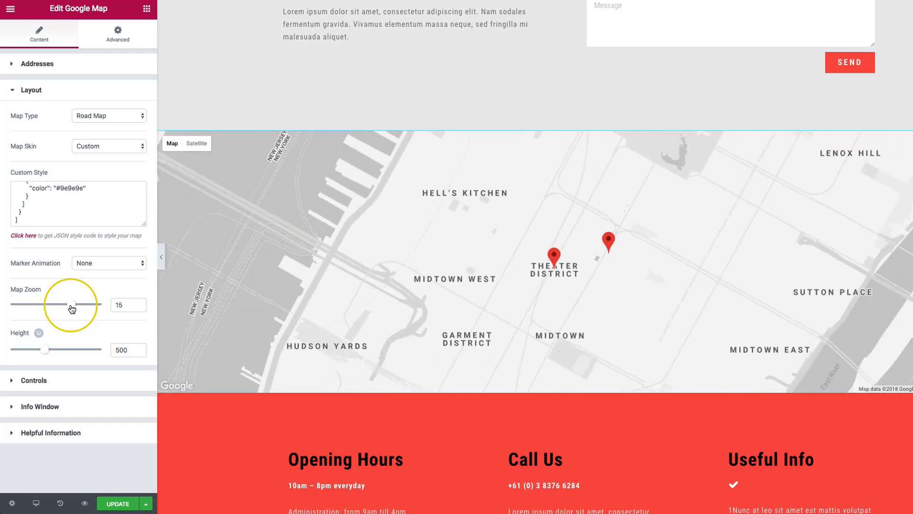
left_click_drag(69, 305, 61, 304)
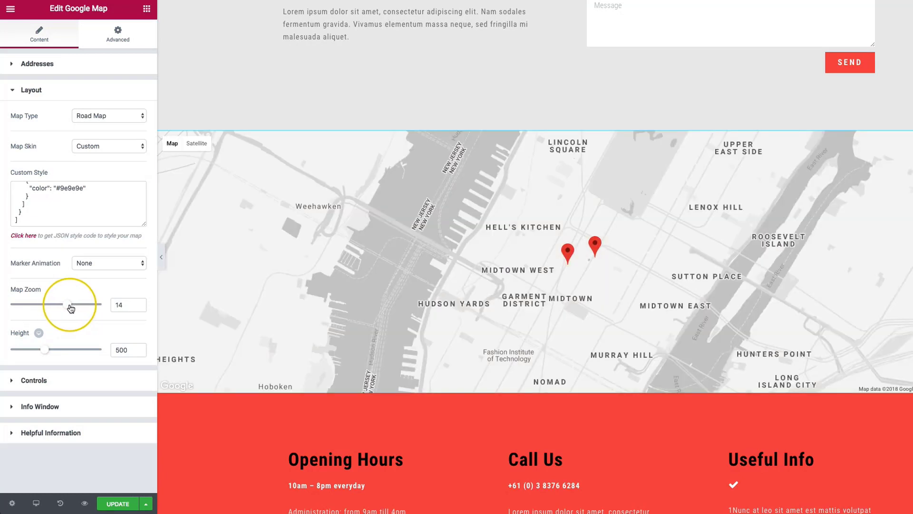
mouse_move(103, 363)
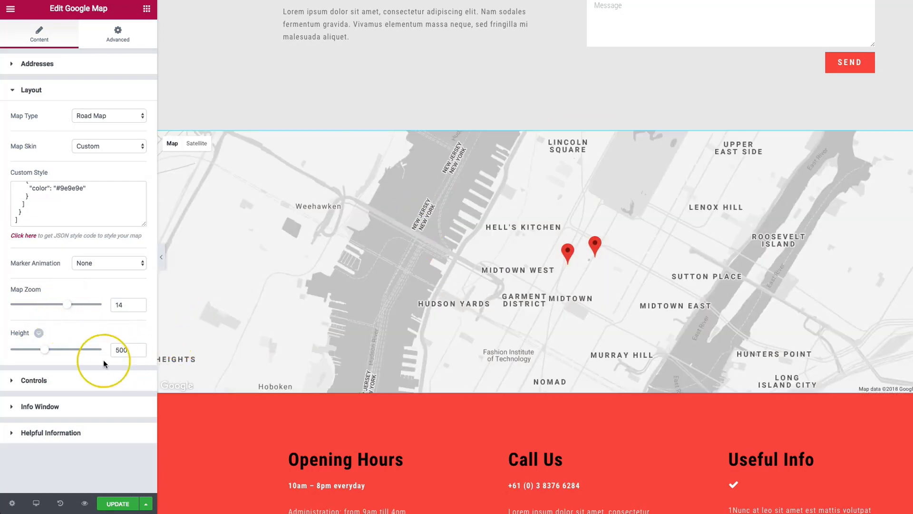
Step: Resize the map's Height slider, settling at about 430
left_click_drag(48, 349, 64, 349)
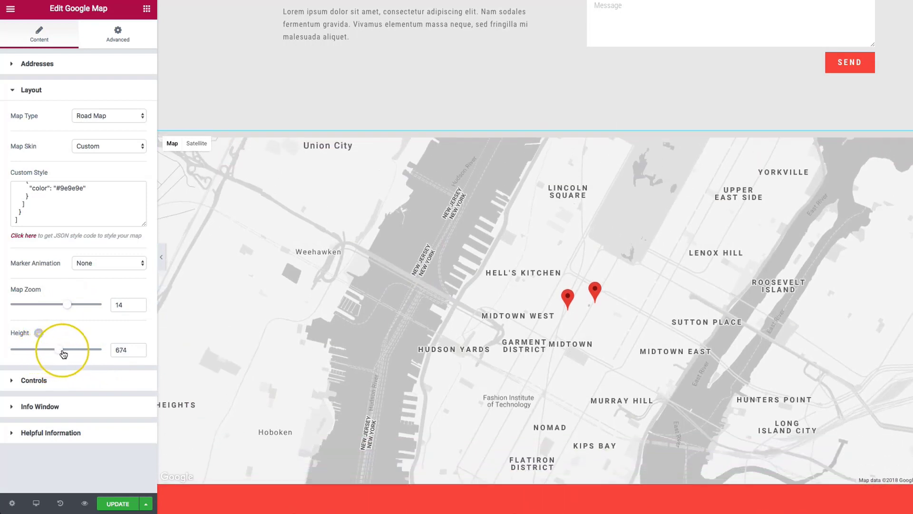
left_click_drag(64, 350, 28, 349)
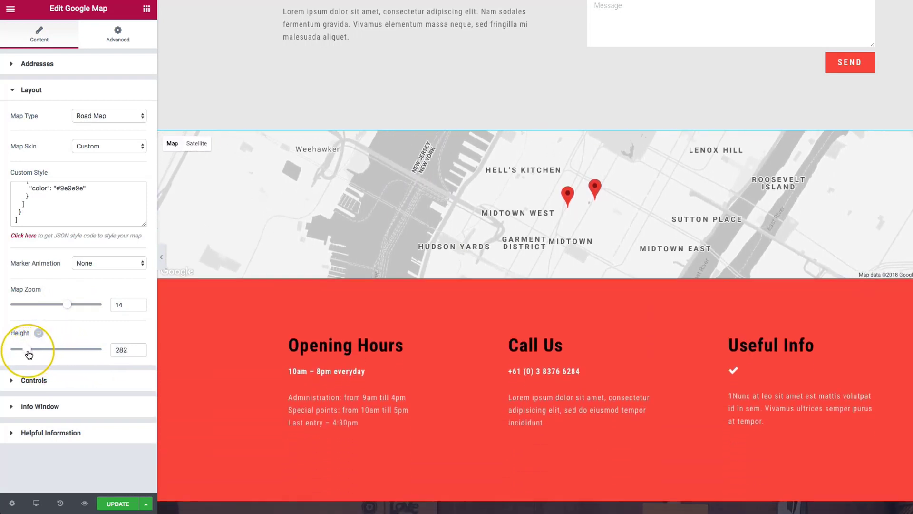
left_click_drag(27, 349, 64, 349)
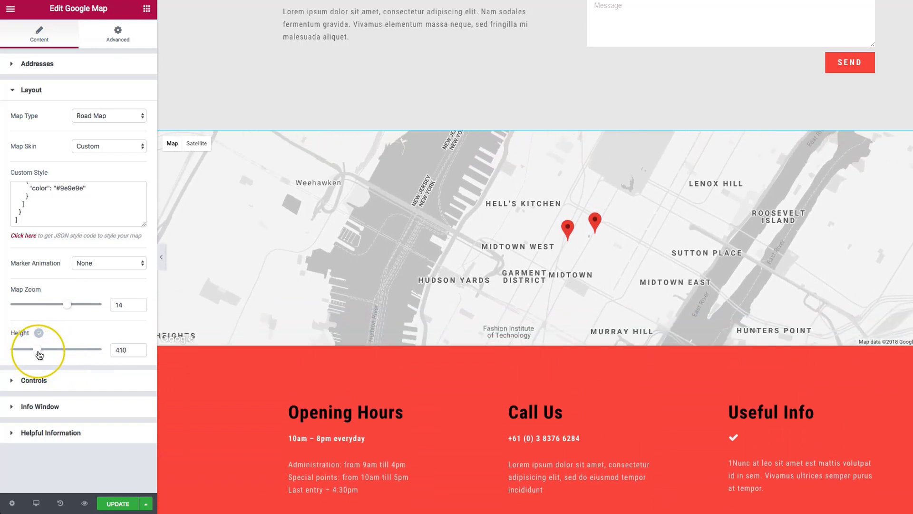
left_click_drag(32, 349, 40, 349)
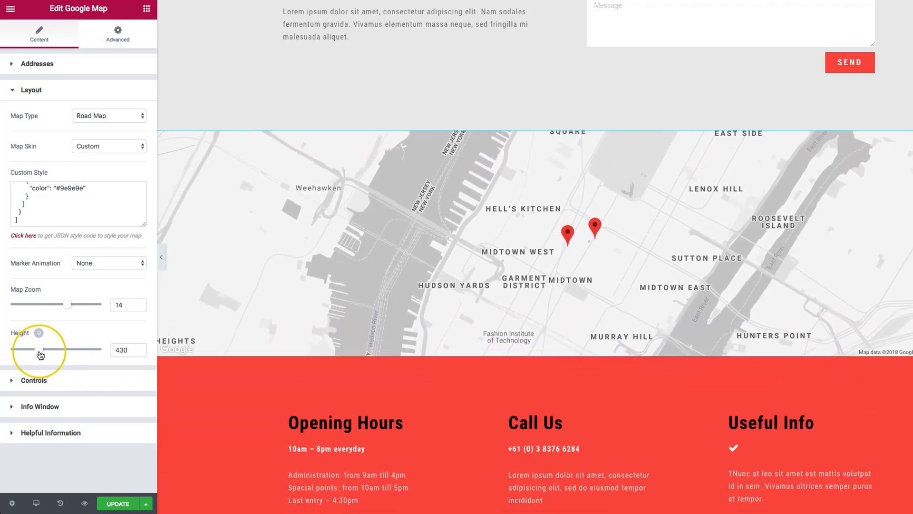
left_click_drag(41, 349, 33, 349)
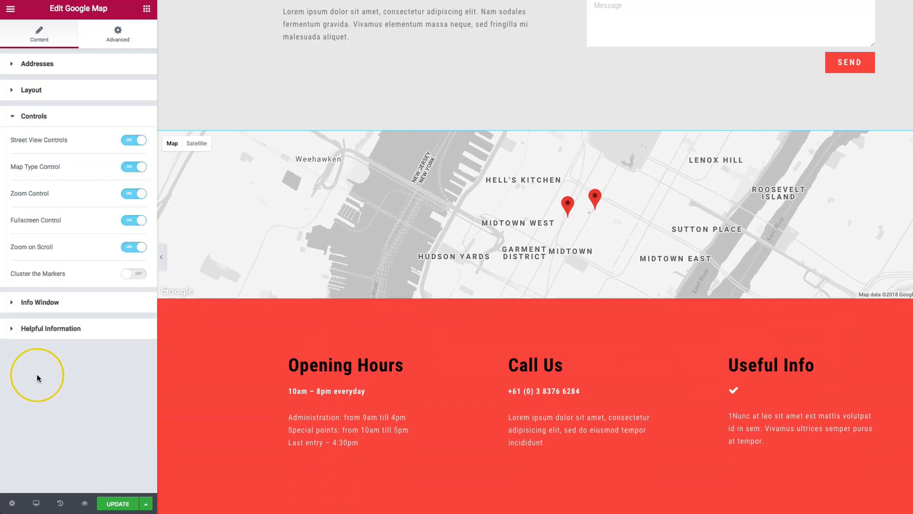
mouse_move(74, 136)
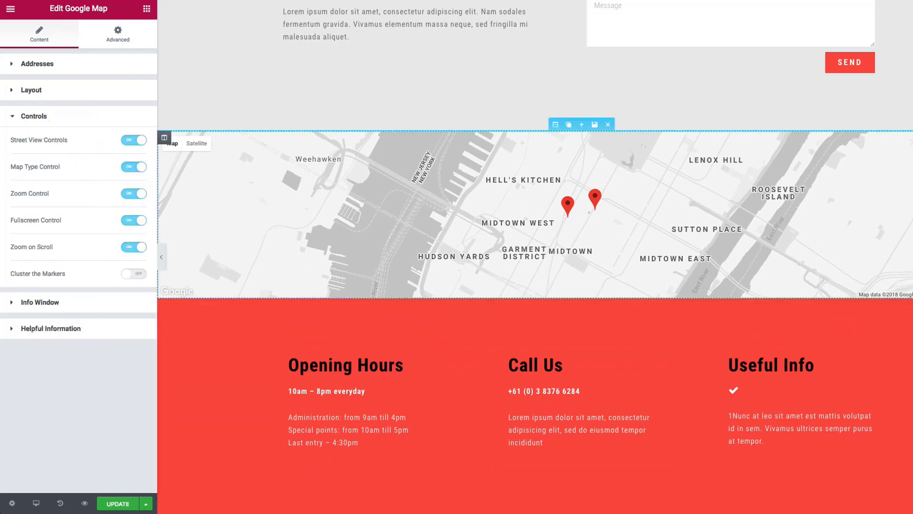
left_click(134, 140)
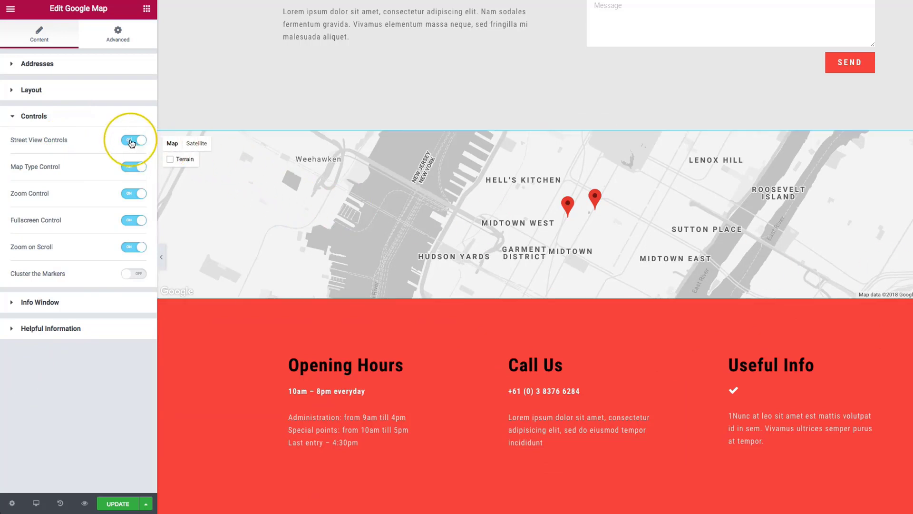
left_click(133, 141)
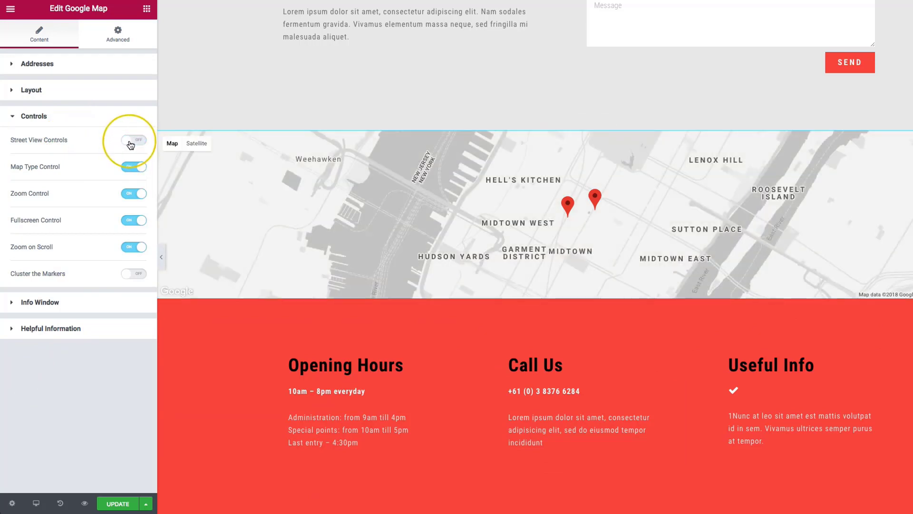
left_click(133, 140)
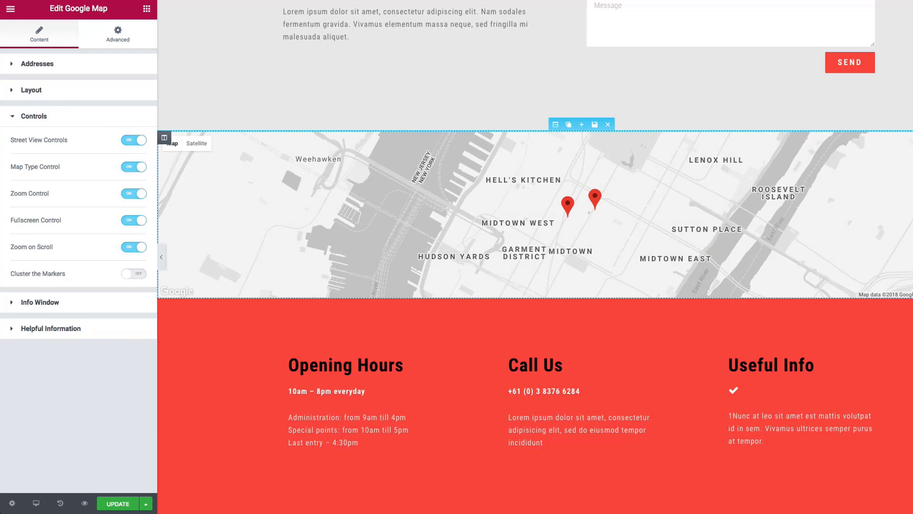
left_click(133, 140)
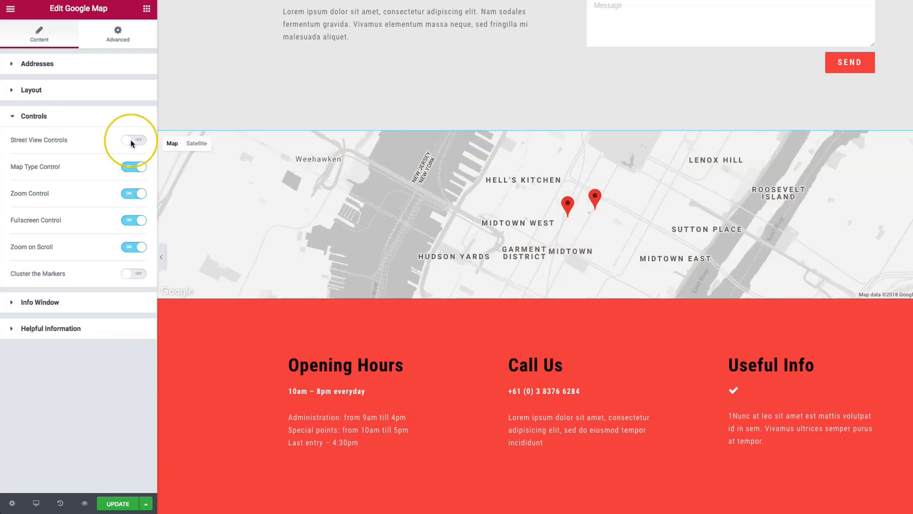
left_click(133, 140)
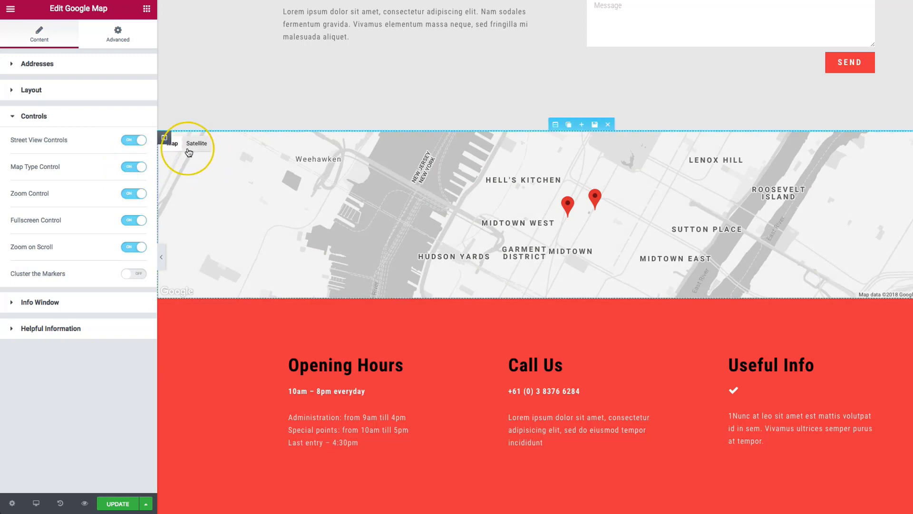
left_click(133, 166)
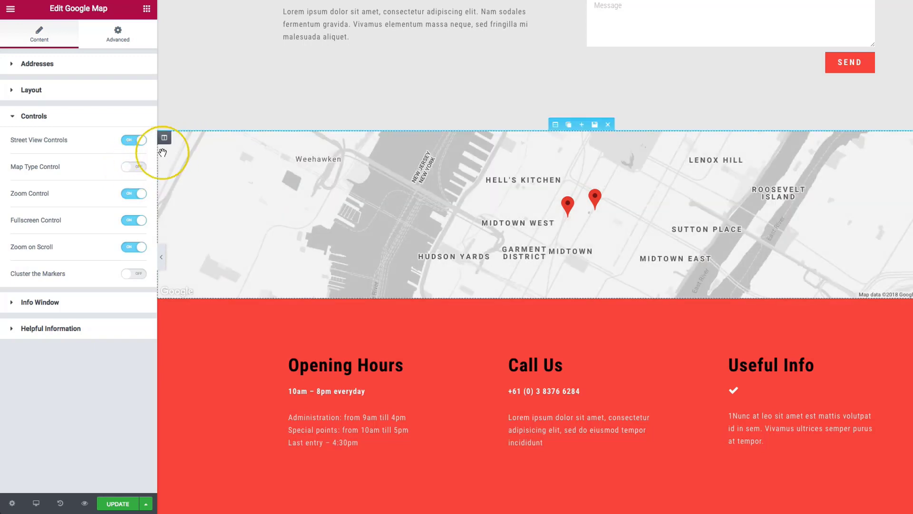
left_click(133, 167)
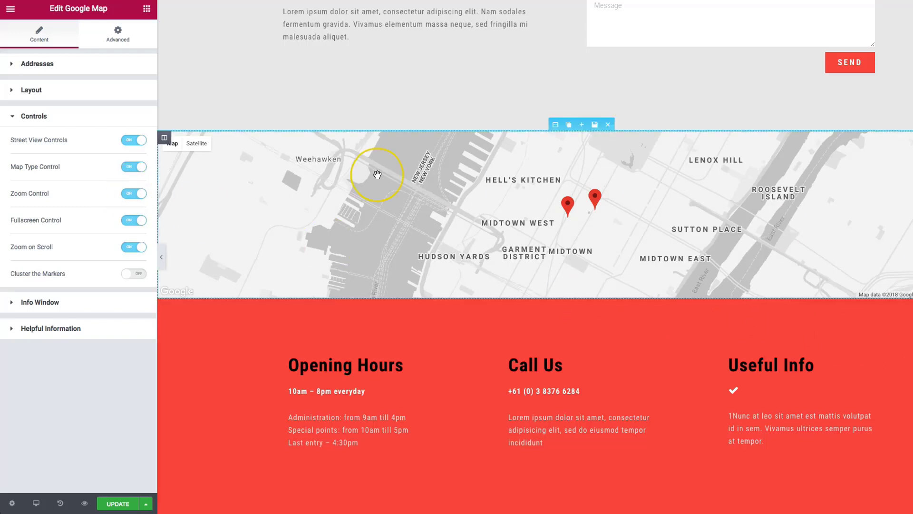
left_click(133, 193)
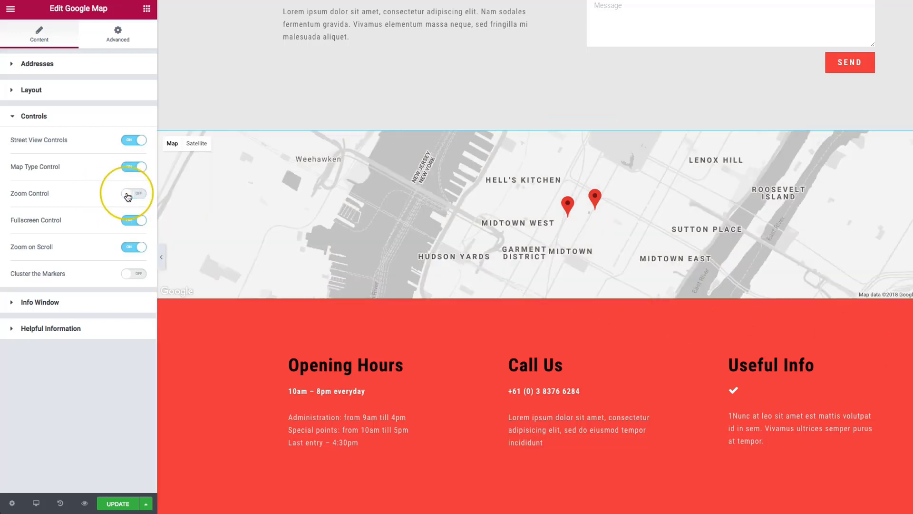
left_click(133, 194)
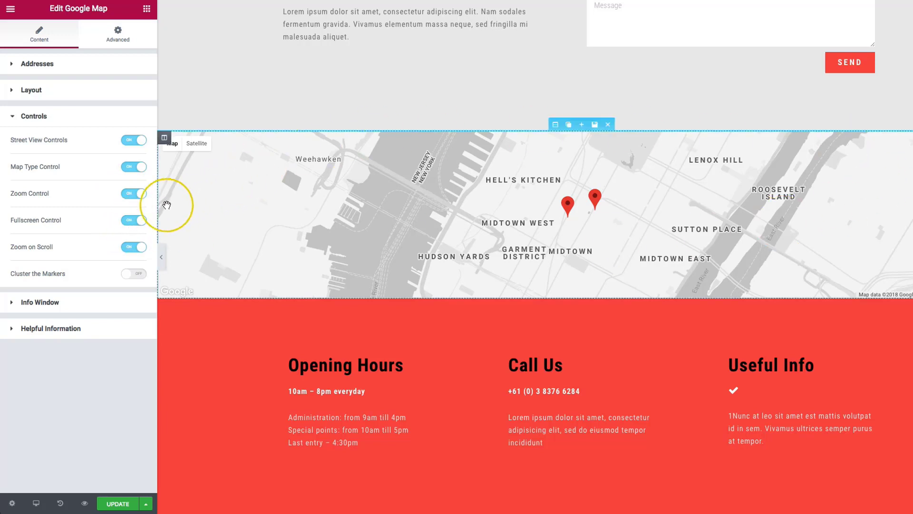
left_click(133, 219)
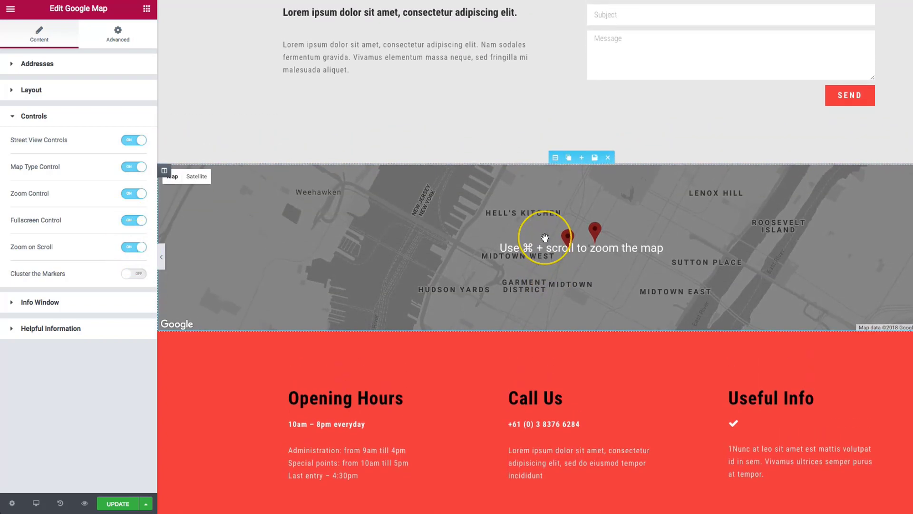
scroll("down", 3)
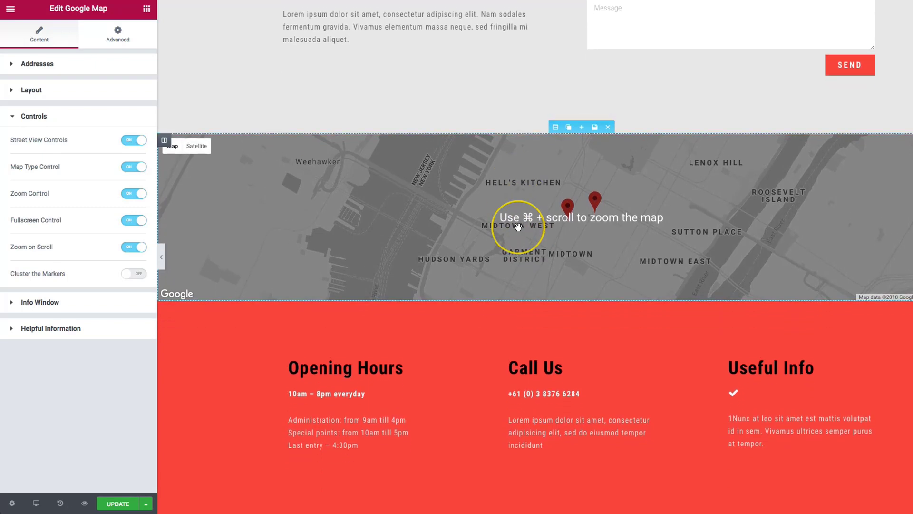
scroll("down", 3)
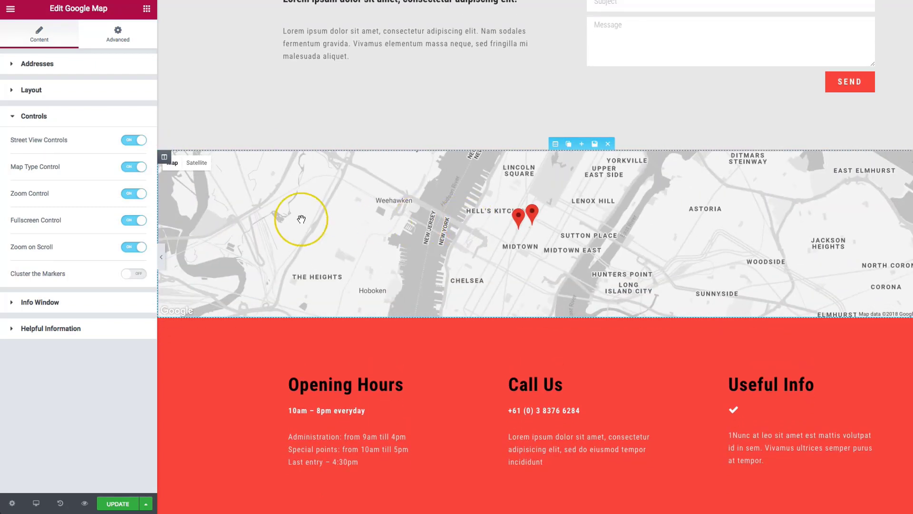
left_click(133, 246)
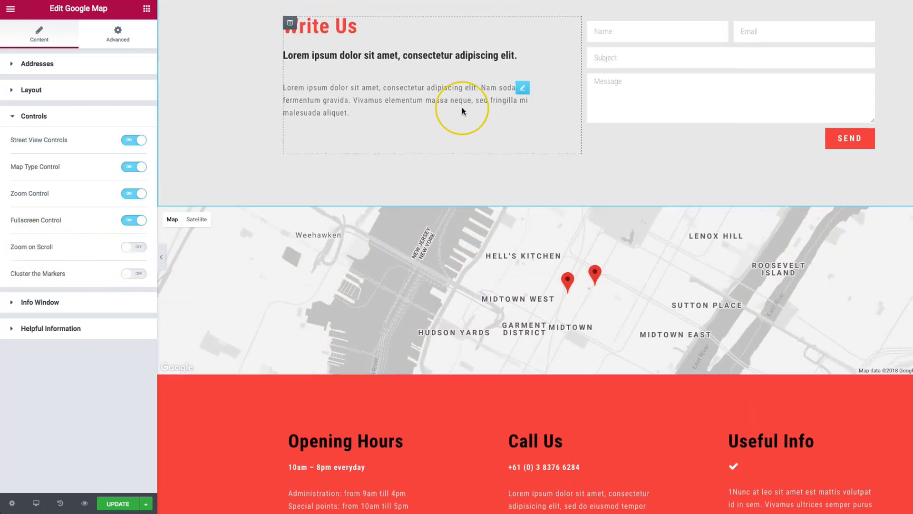
scroll("down", 3)
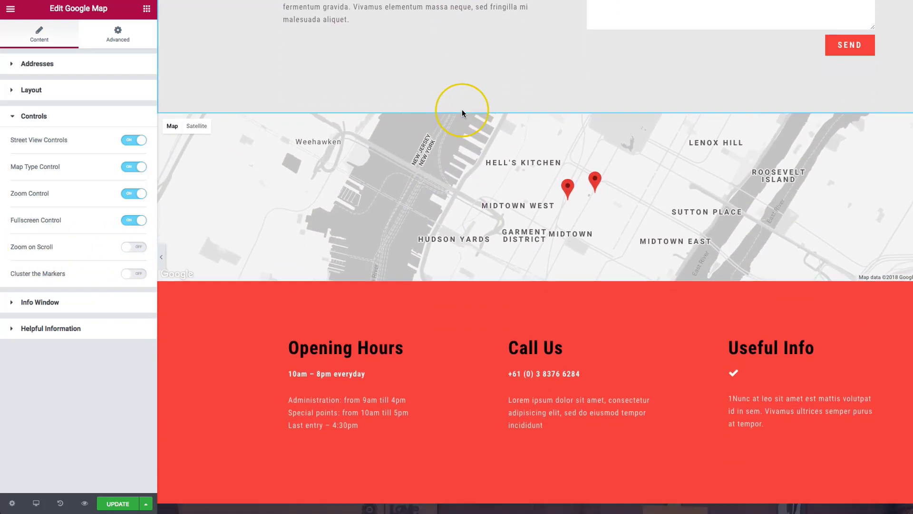
scroll("down", 3)
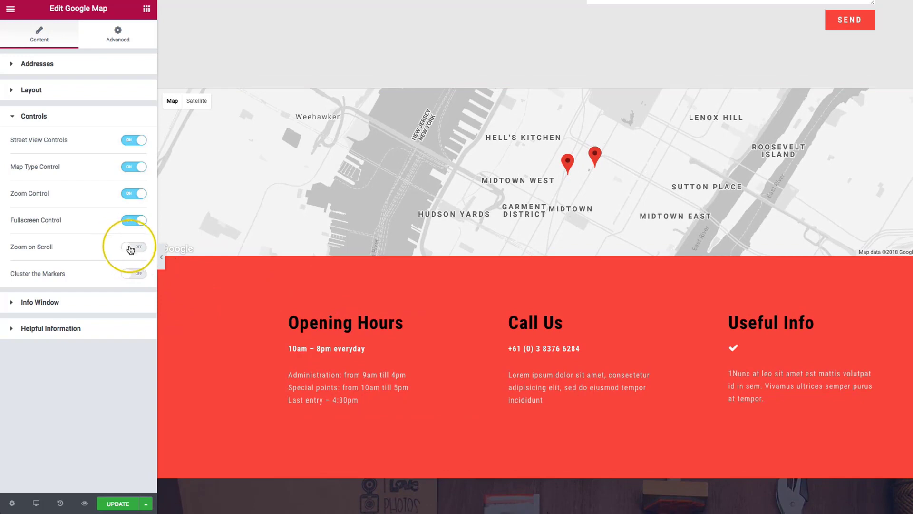
left_click(133, 246)
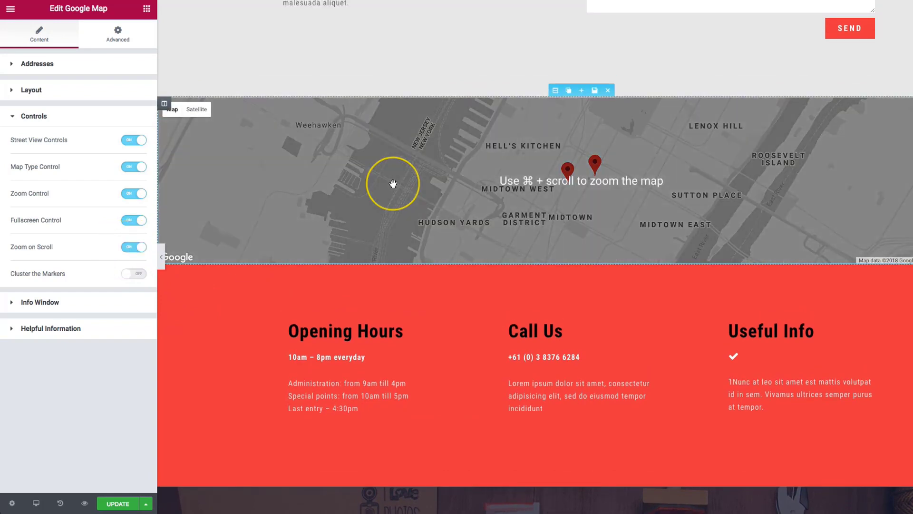
scroll("down", 3)
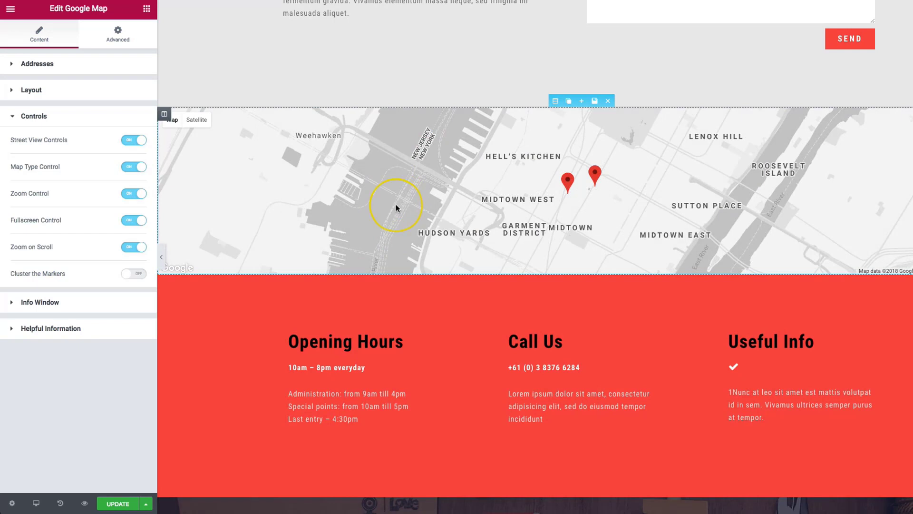
mouse_move(218, 213)
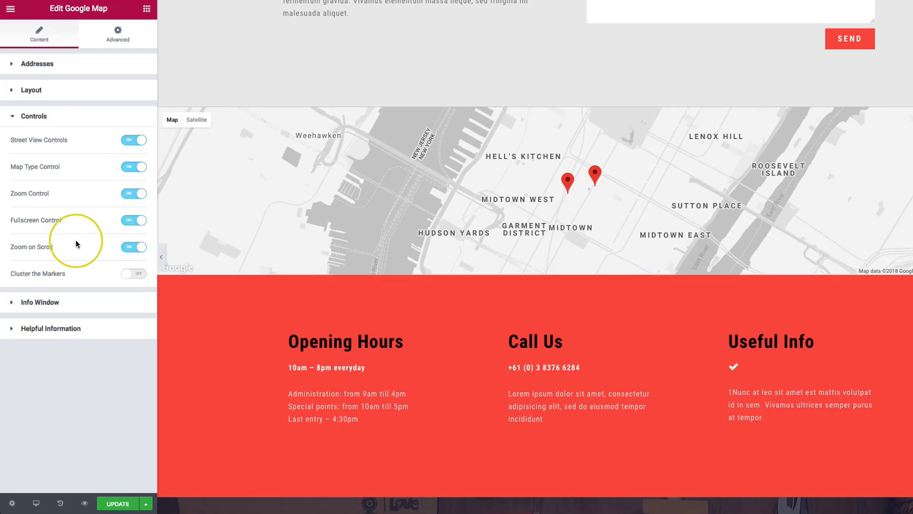
Step: Enable Cluster the Markers, toggling it off and on to compare the two New York markers merged into one numbered cluster
left_click(133, 273)
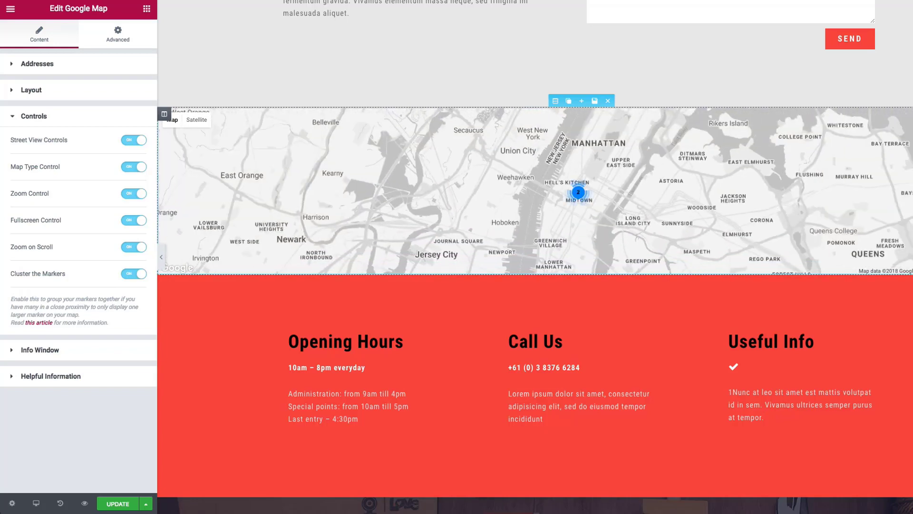
left_click(133, 274)
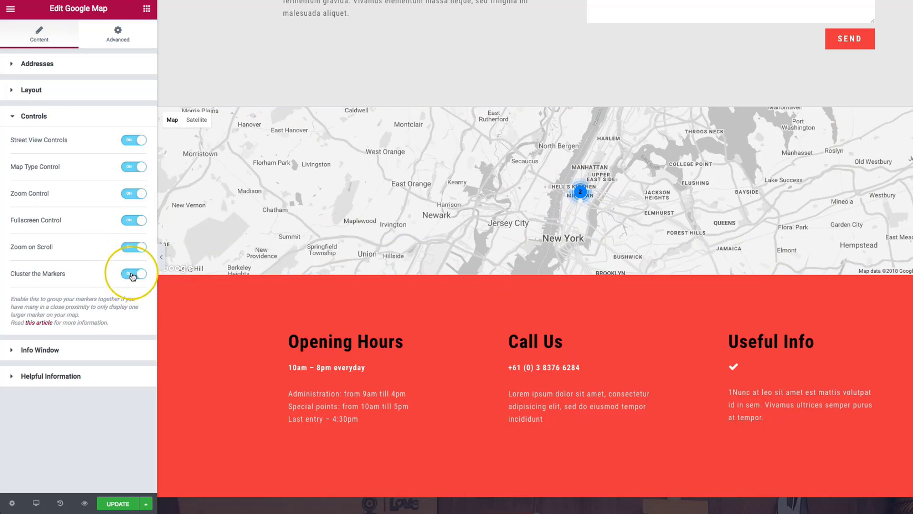
left_click(133, 274)
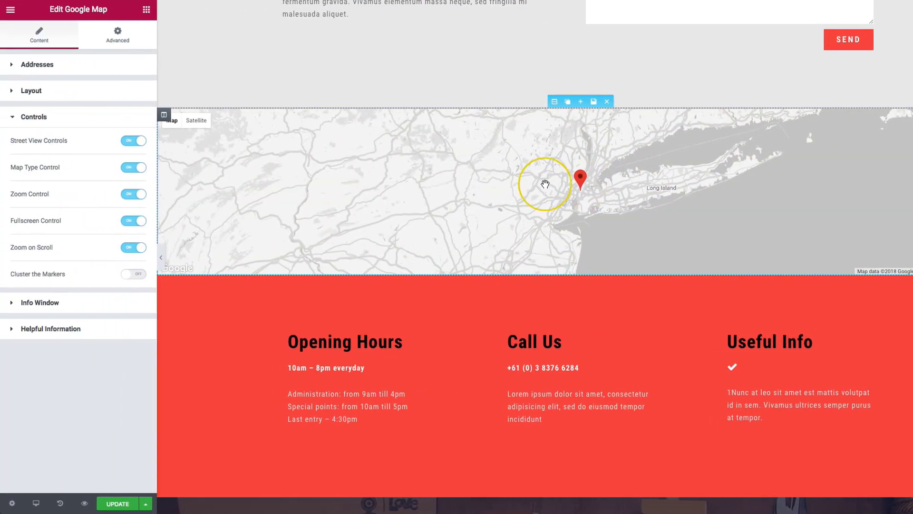
left_click(133, 274)
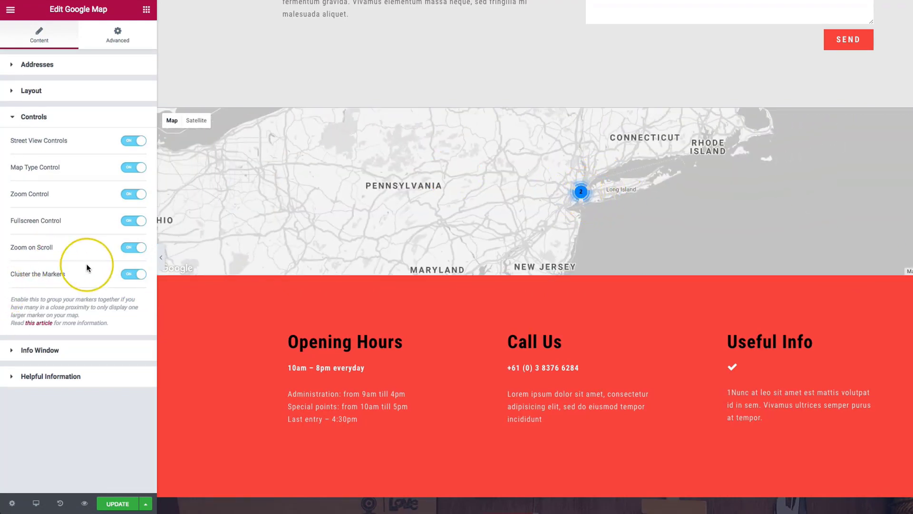
left_click(40, 143)
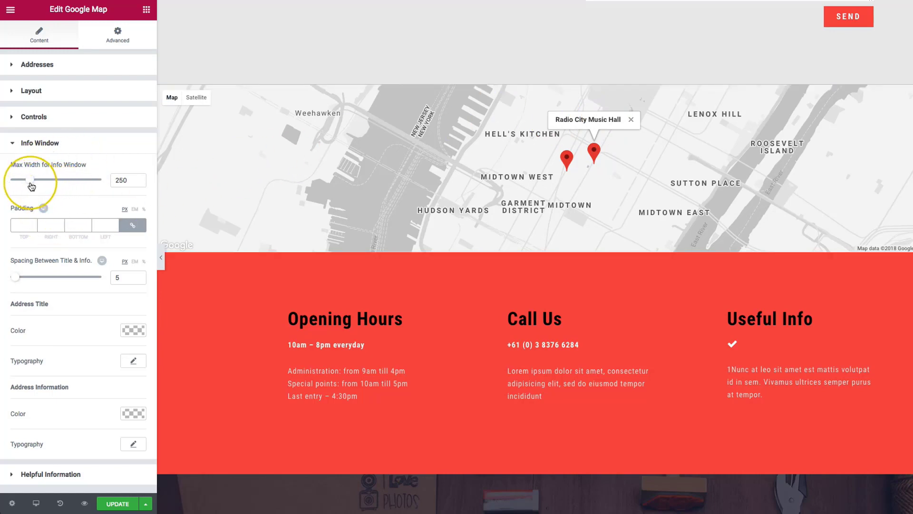
Step: Set the info window max width to 283 and give it 10 padding on every side
left_click_drag(27, 179, 50, 180)
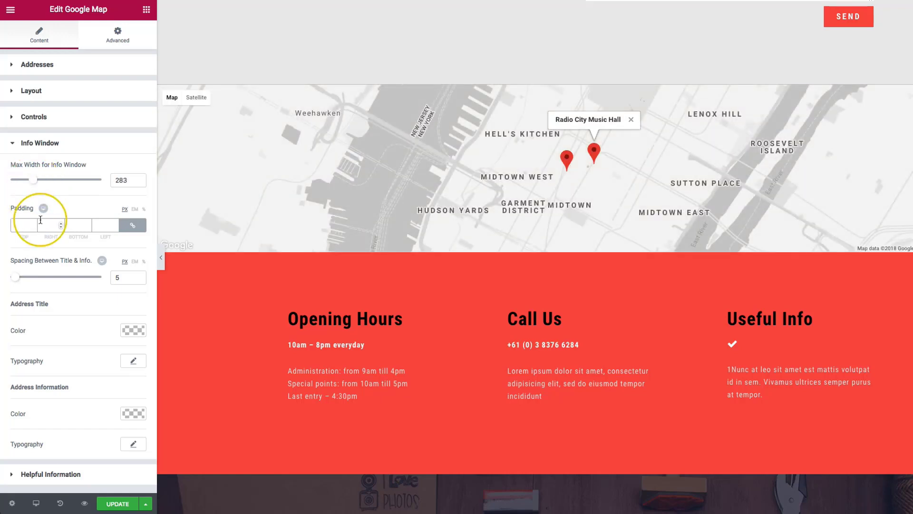
left_click(592, 142)
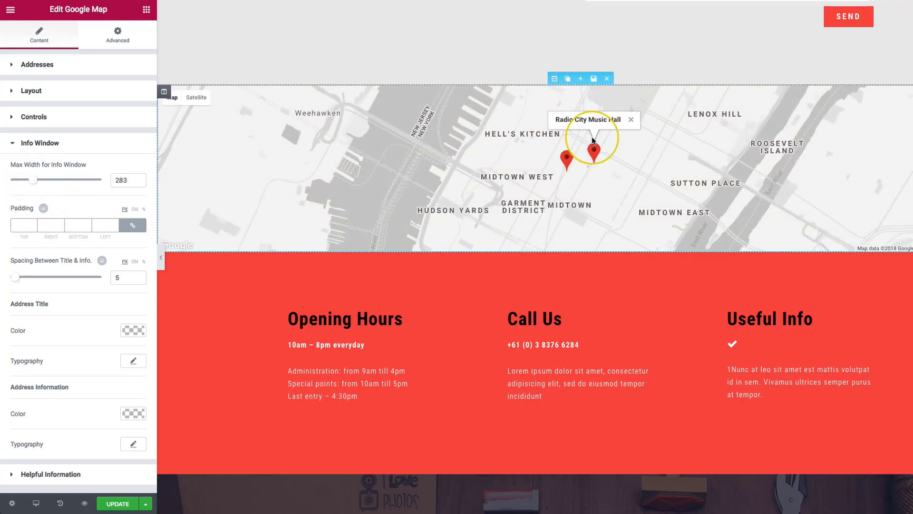
mouse_move(23, 224)
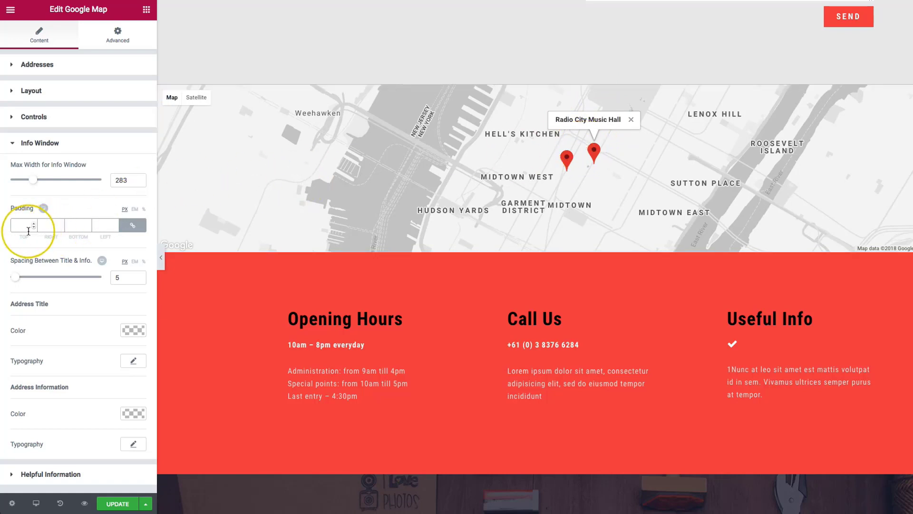
type("20")
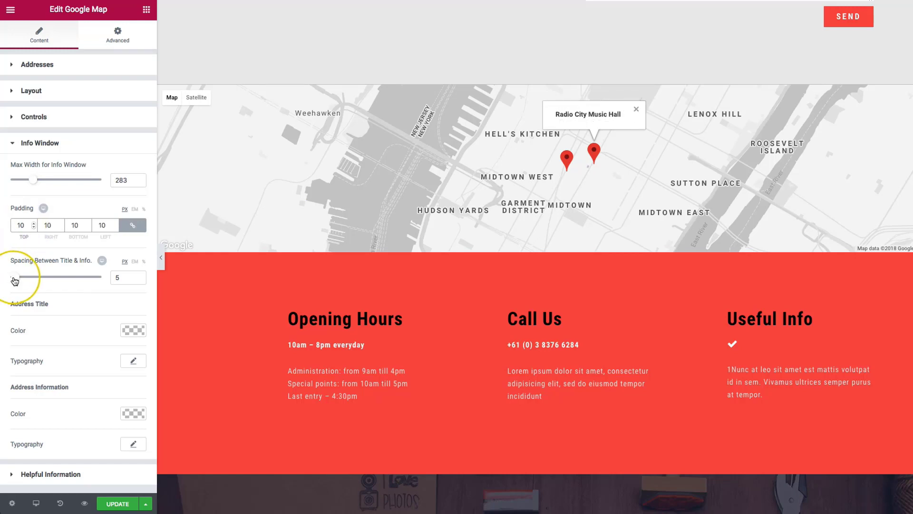
left_click(37, 64)
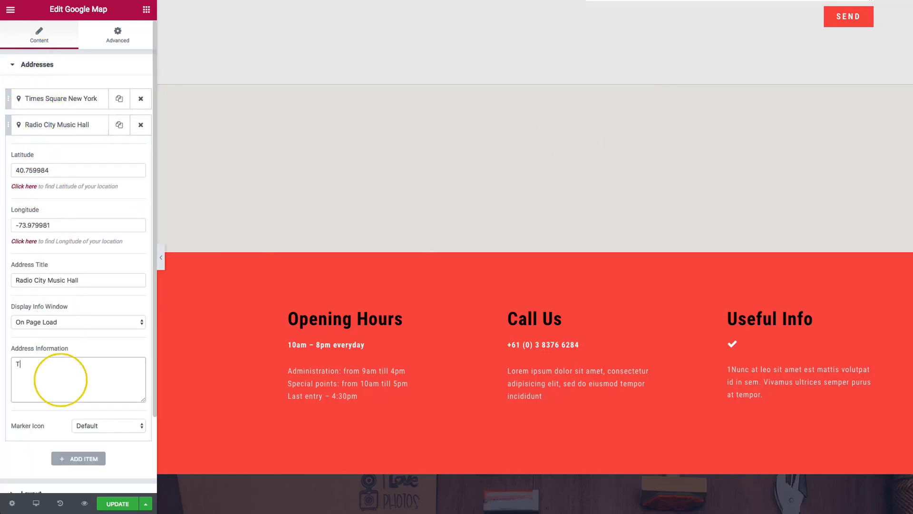
Step: Enter 'This is some information on Radio City Music Hall' as the marker info and adjust the title-to-info spacing
type("This is some information on Radio City Music Hall")
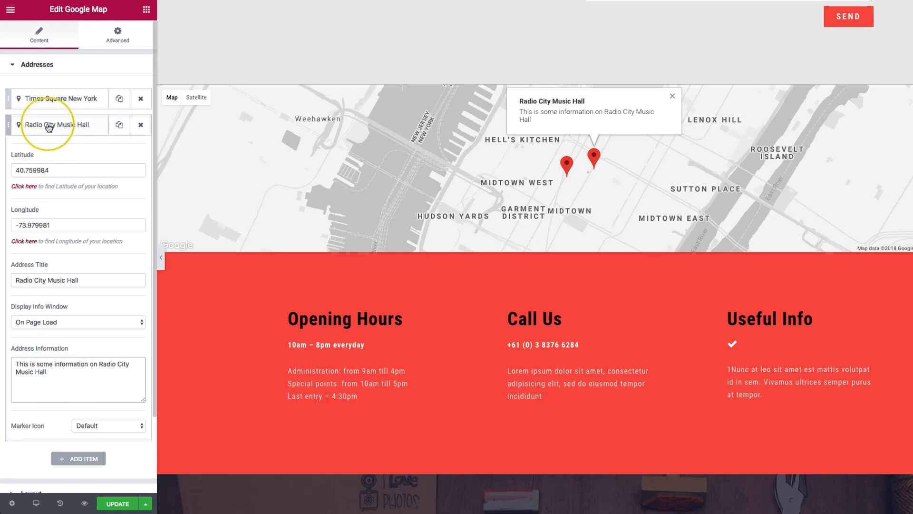
left_click(37, 64)
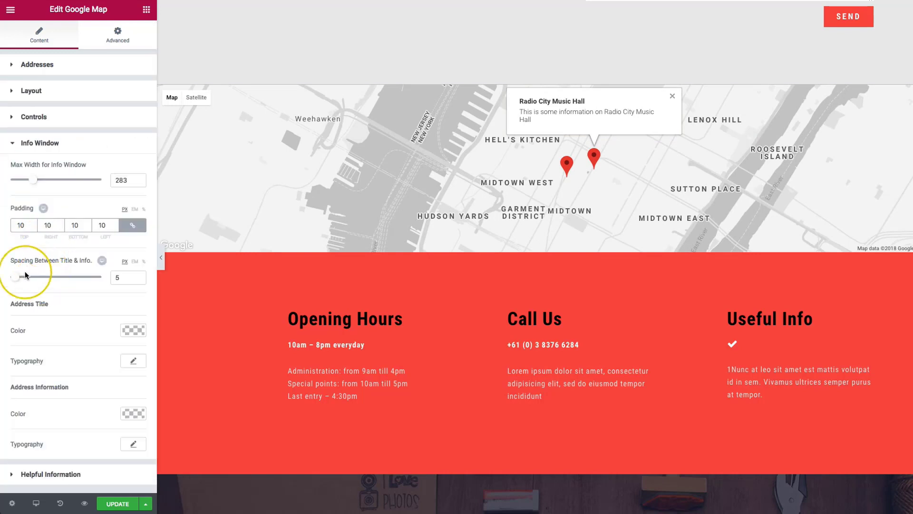
left_click_drag(16, 276, 44, 277)
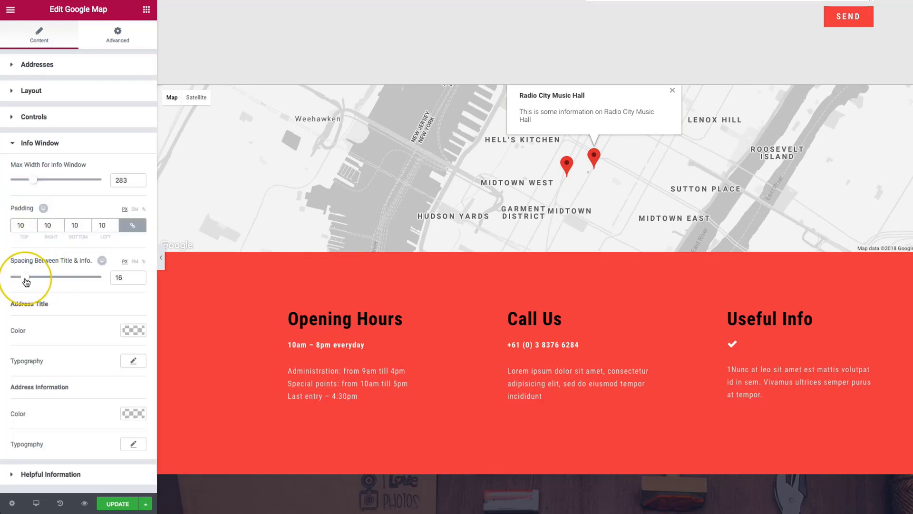
left_click_drag(27, 276, 9, 277)
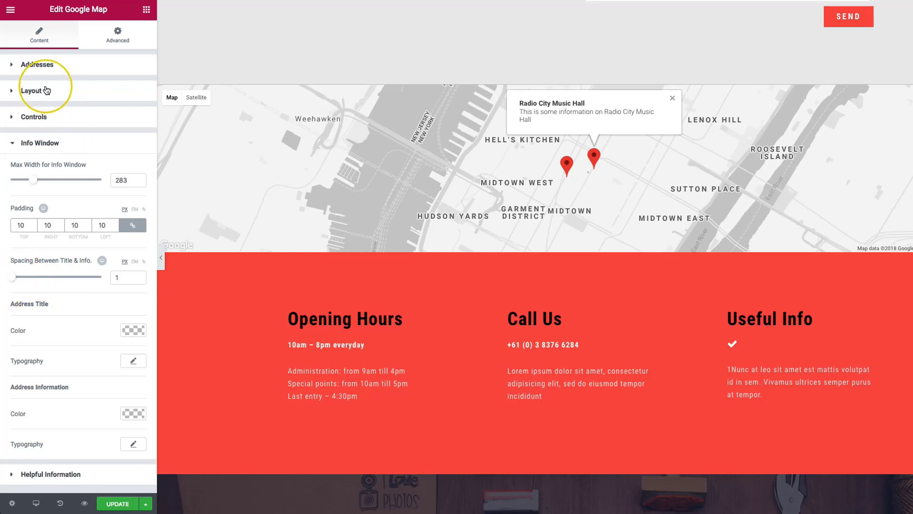
left_click(32, 90)
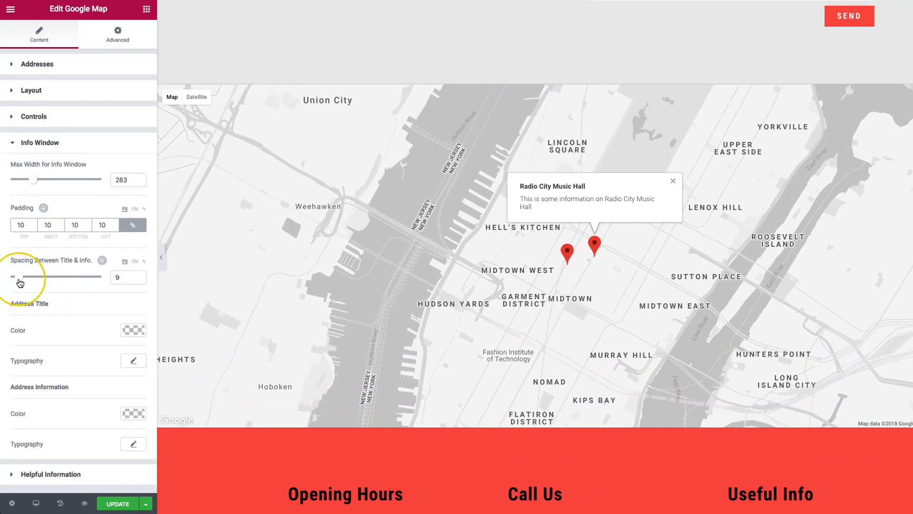
Step: Set spacing to 8, give the title and information text dark colours, size 15 and a 'mon…' font family
left_click_drag(27, 277, 23, 276)
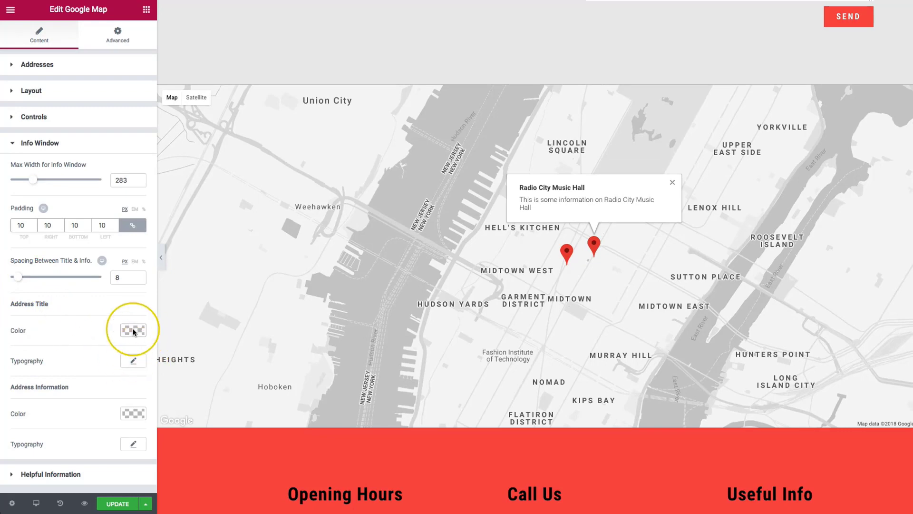
left_click(133, 330)
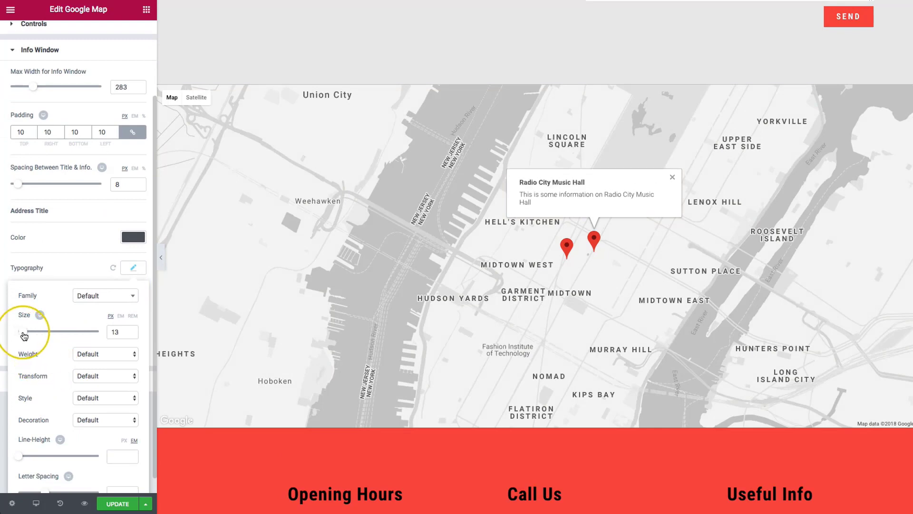
left_click(133, 268)
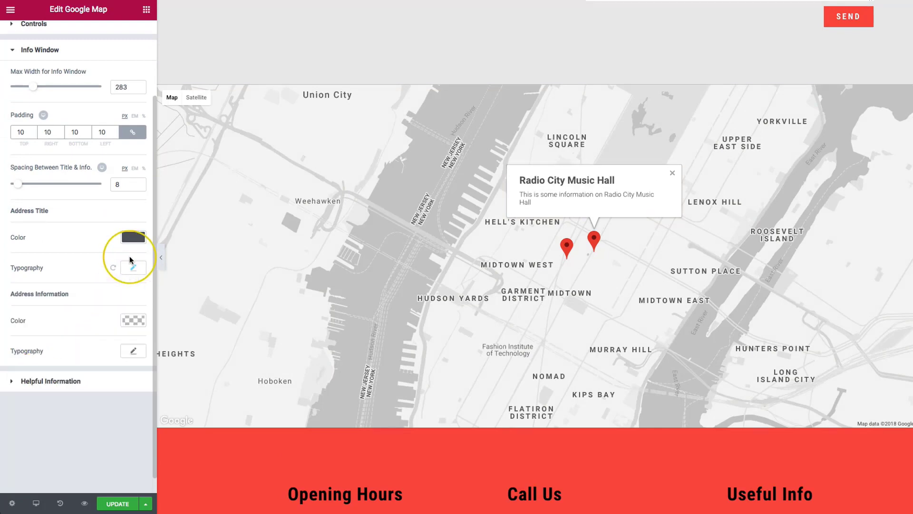
left_click(133, 319)
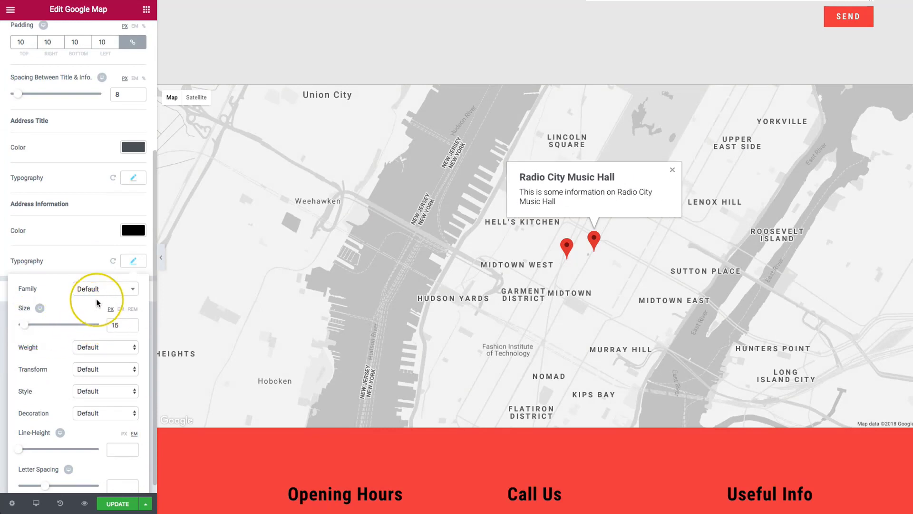
type("mon")
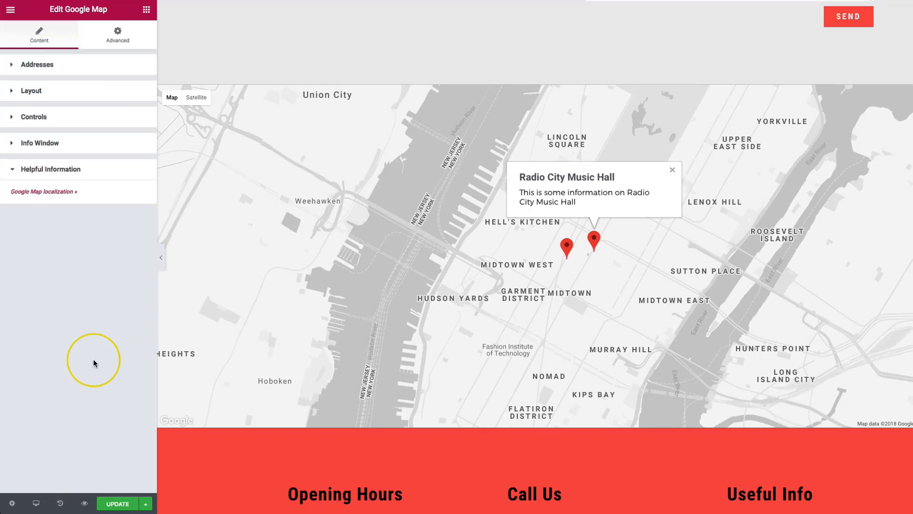
mouse_move(41, 191)
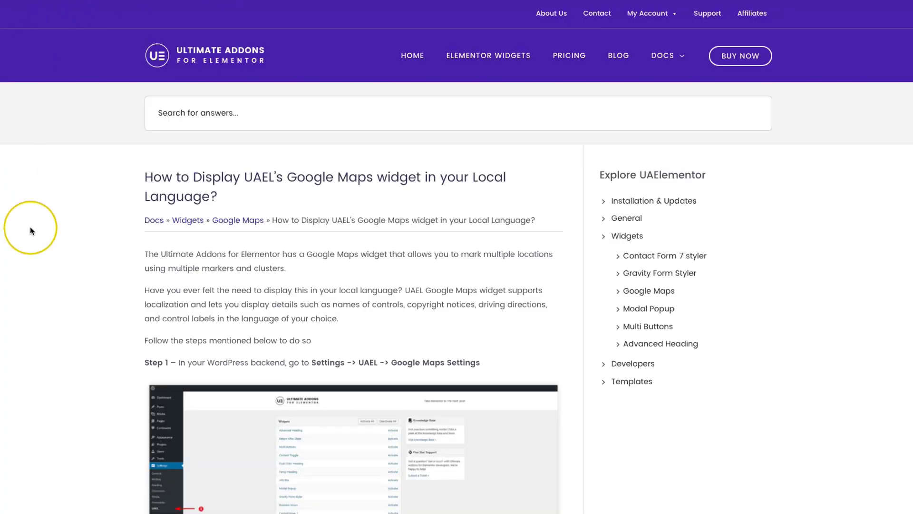
Step: Scroll through the docs article on showing the Google Maps widget in a local language
scroll("down", 3)
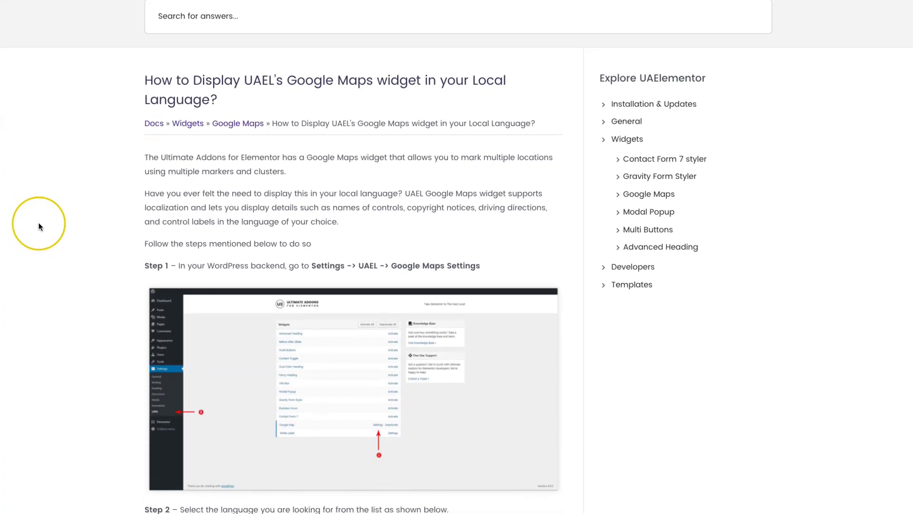
scroll("down", 3)
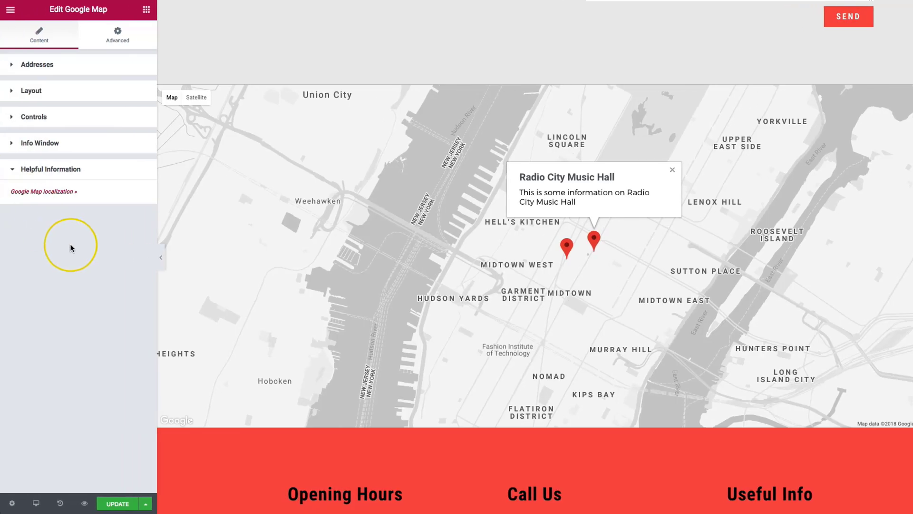
mouse_move(77, 249)
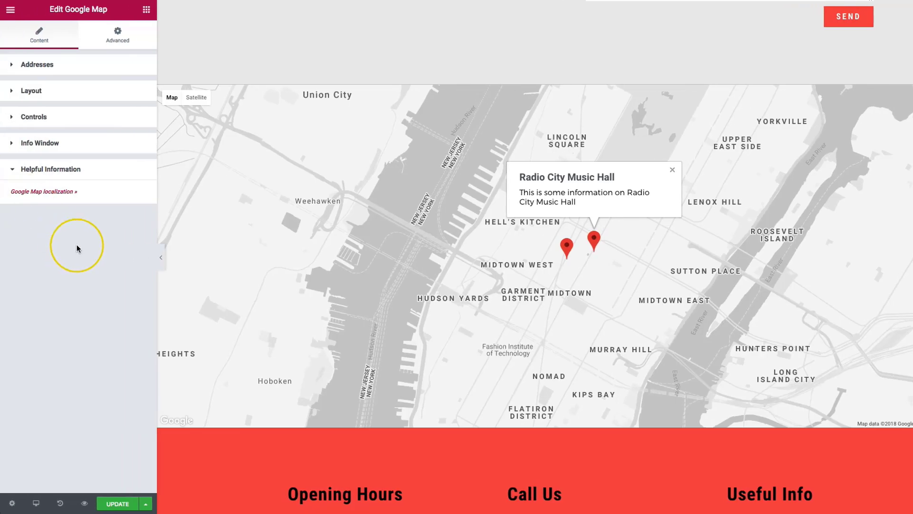
Step: Collapse the Helpful Information section, leaving only the map's setting groups listed
left_click(51, 170)
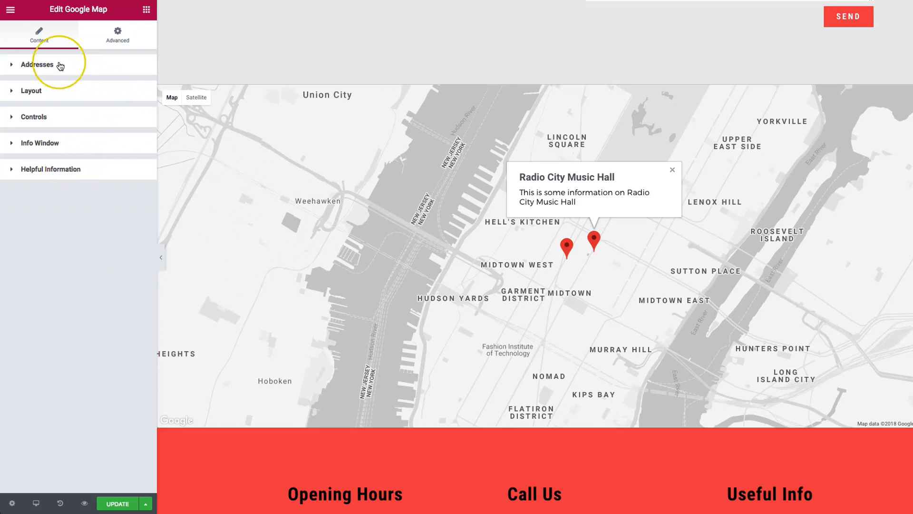
left_click(37, 63)
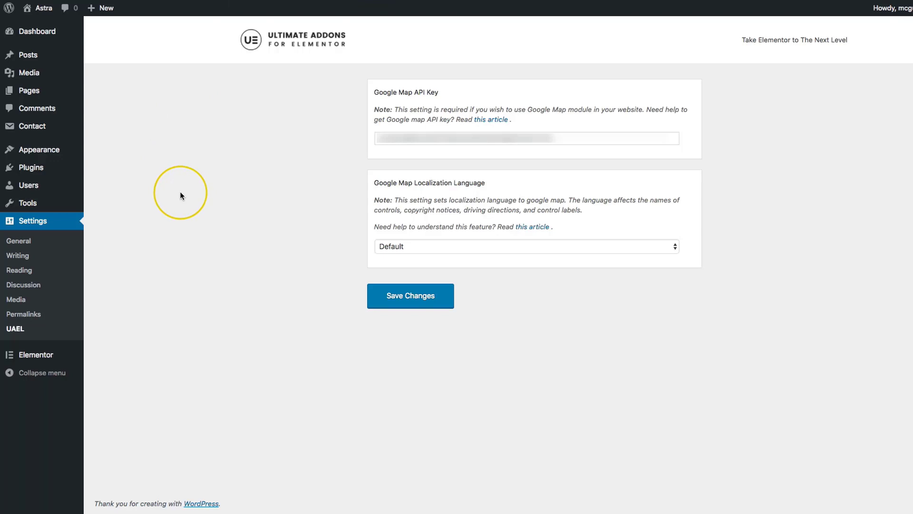
mouse_move(229, 198)
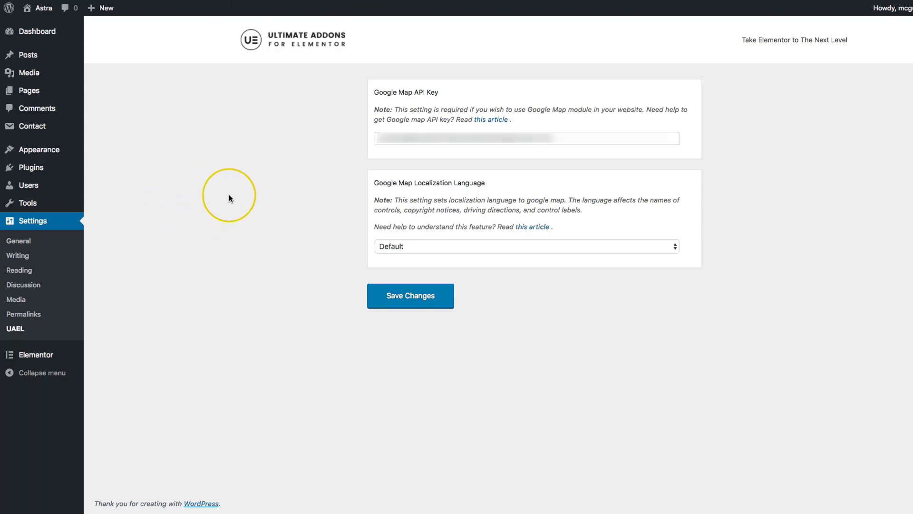
mouse_move(23, 284)
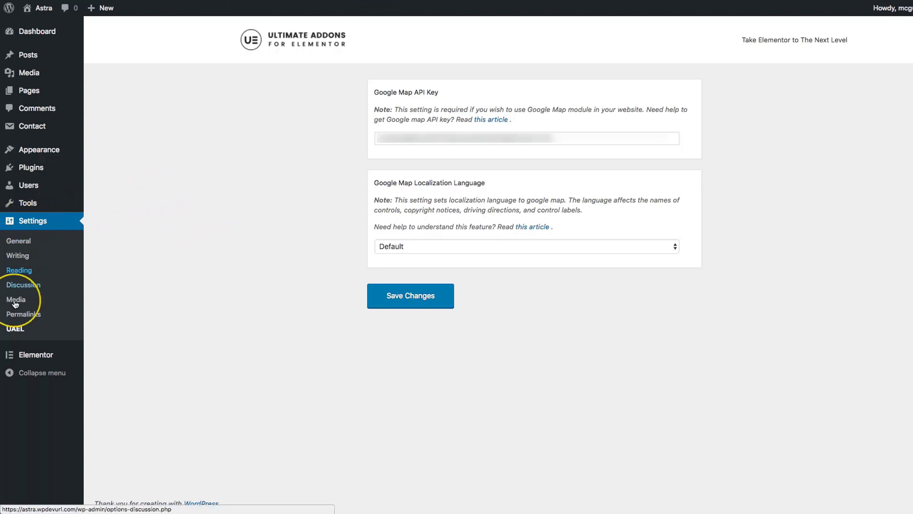
Step: Open the UAEL Google Map settings with the API key and Default localization, then follow the 'this article' API key link
left_click(14, 328)
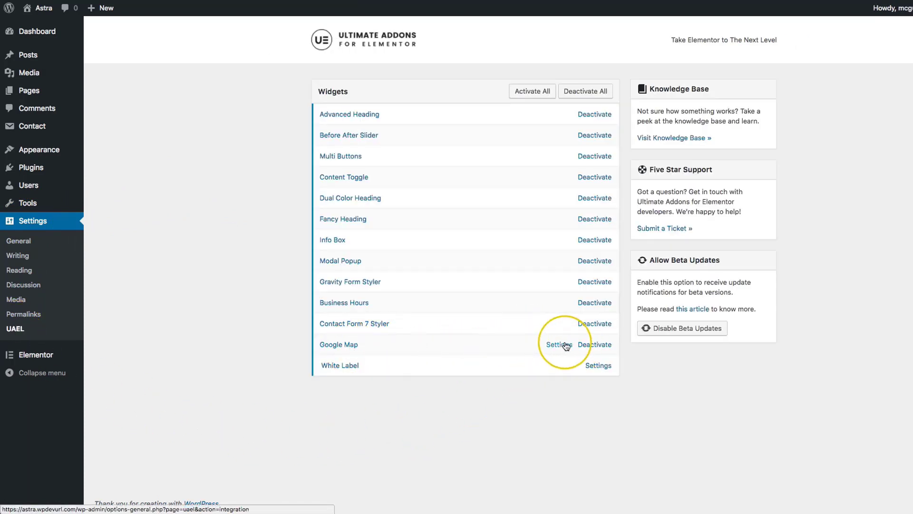
left_click(558, 345)
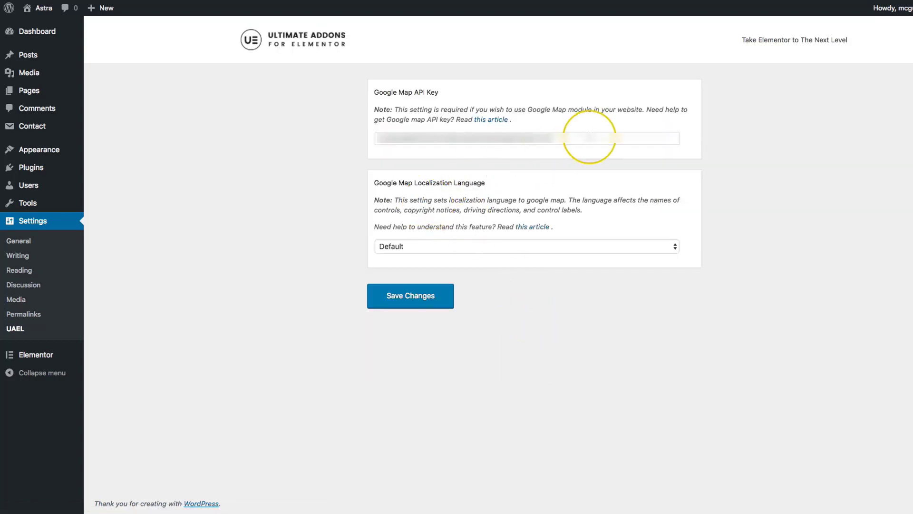
left_click(524, 138)
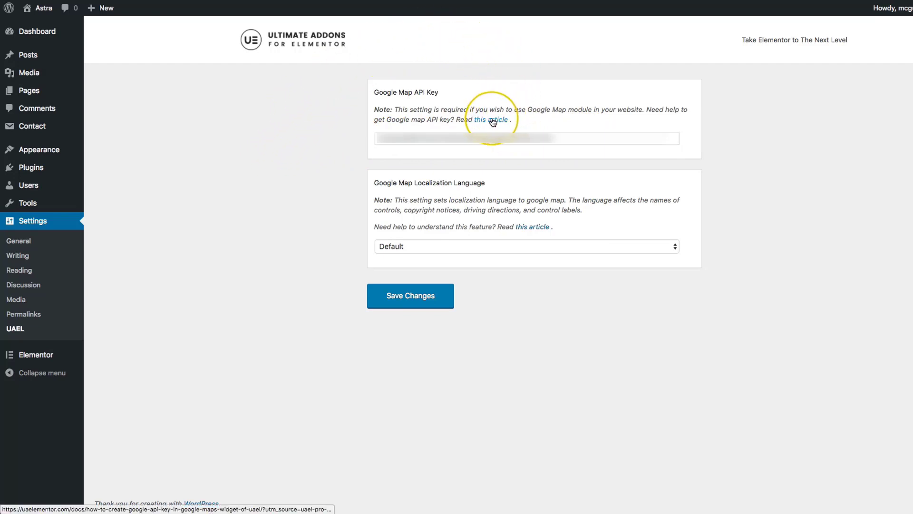
left_click(492, 120)
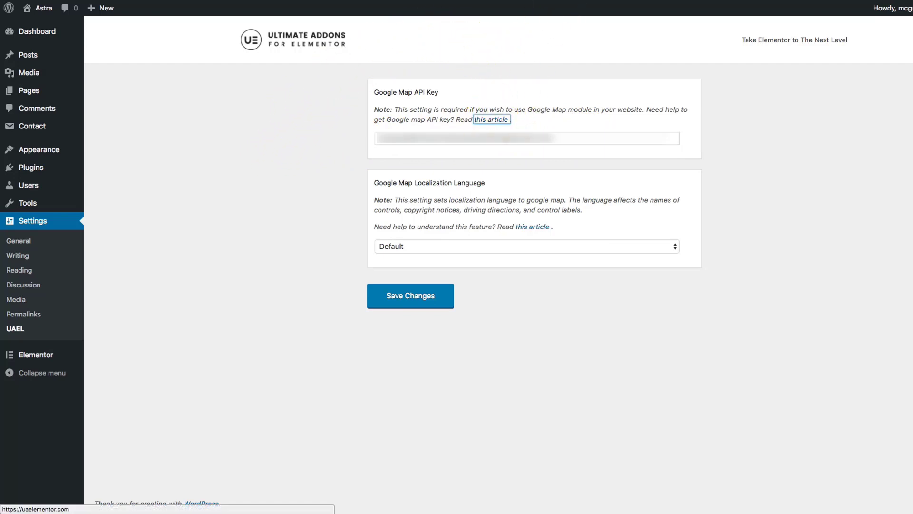
left_click(491, 119)
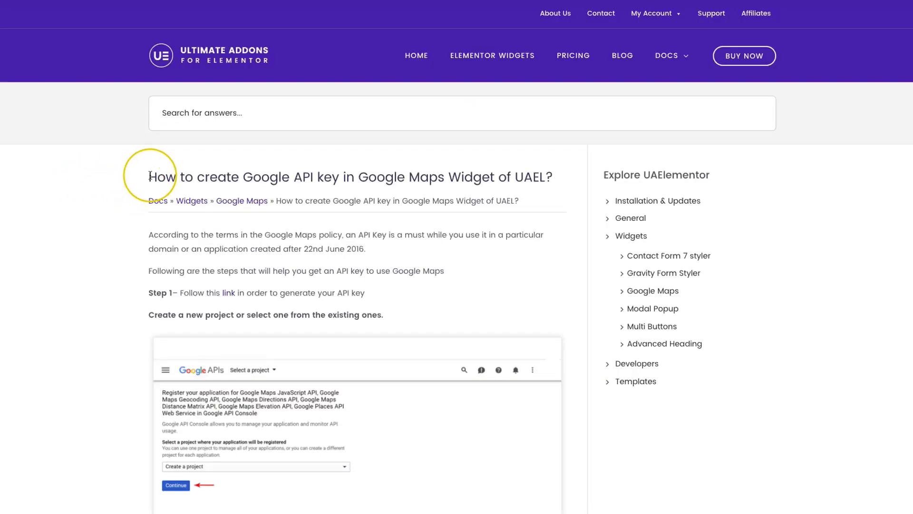
Step: Highlight the article title and scroll through all steps of the guide on creating a Google API key
triple_click(349, 177)
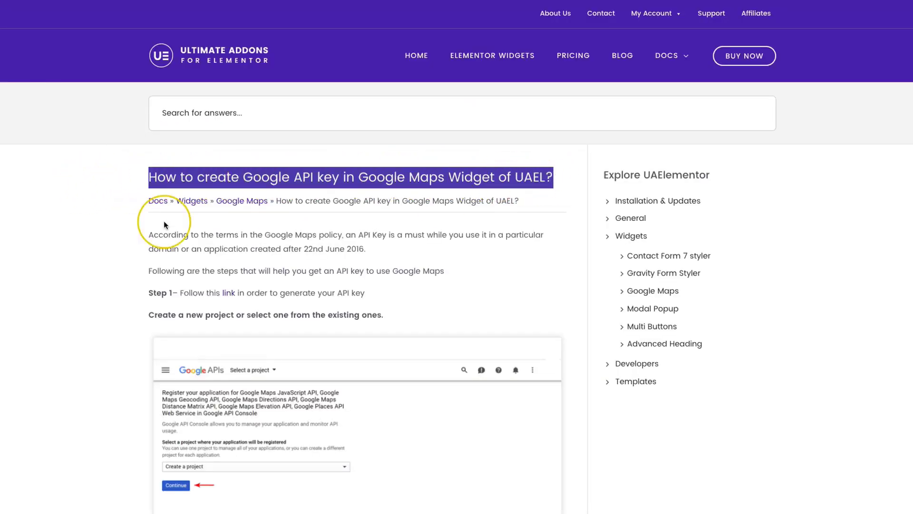
scroll("down", 3)
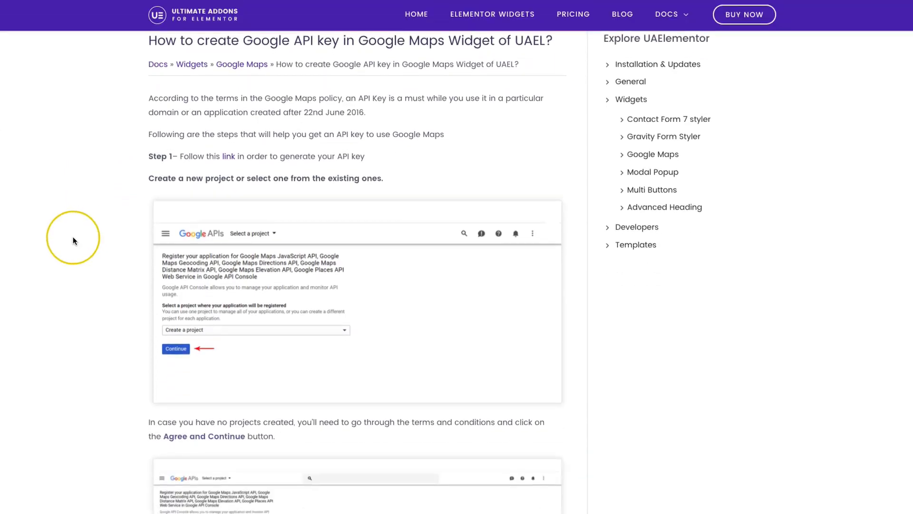
scroll("down", 3)
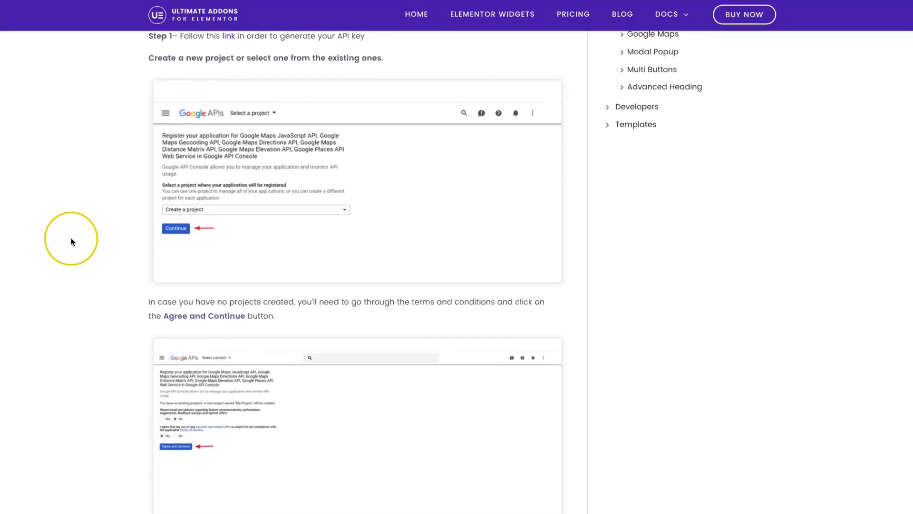
scroll("down", 3)
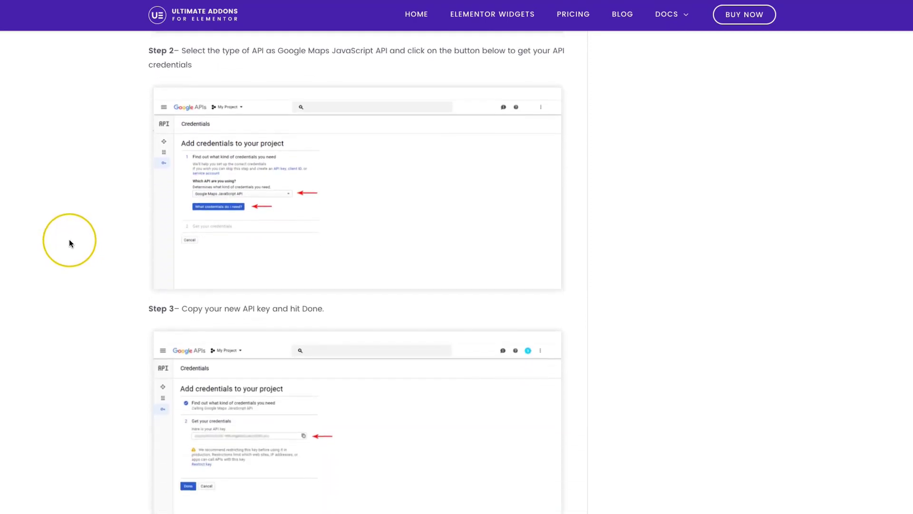
scroll("down", 3)
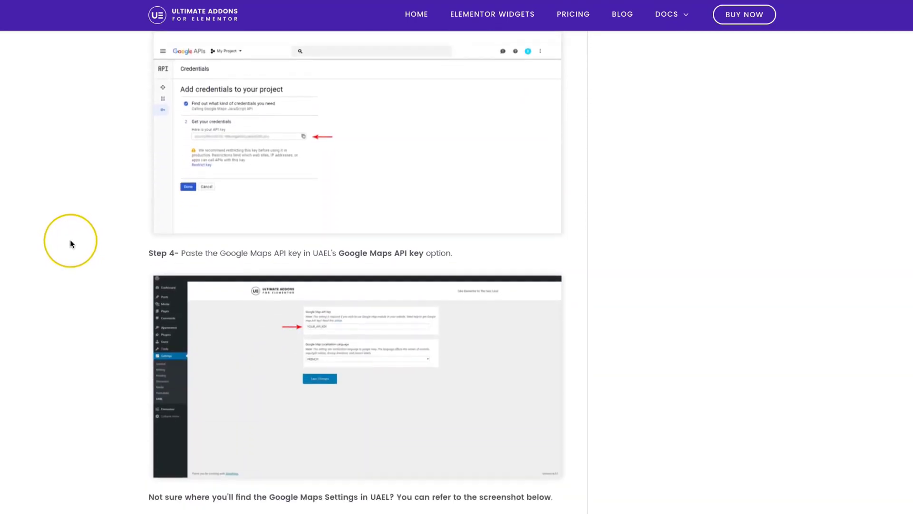
scroll("down", 3)
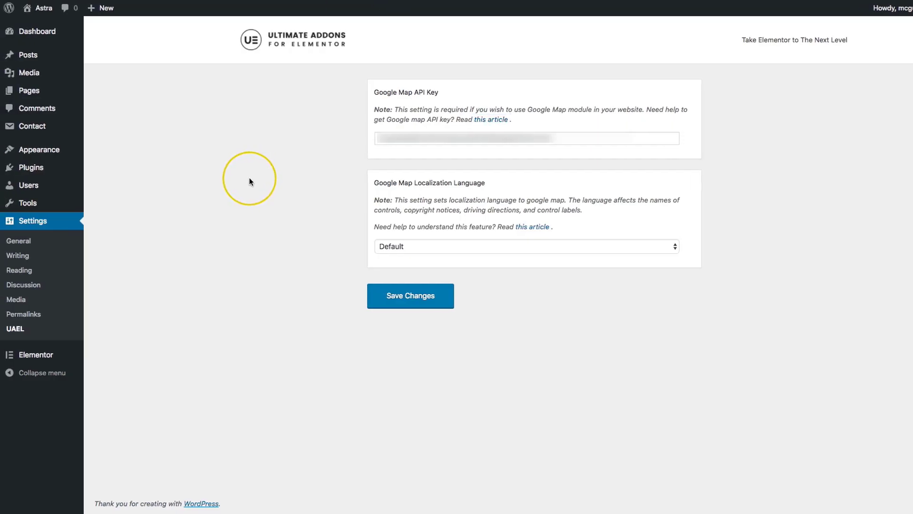
mouse_move(250, 180)
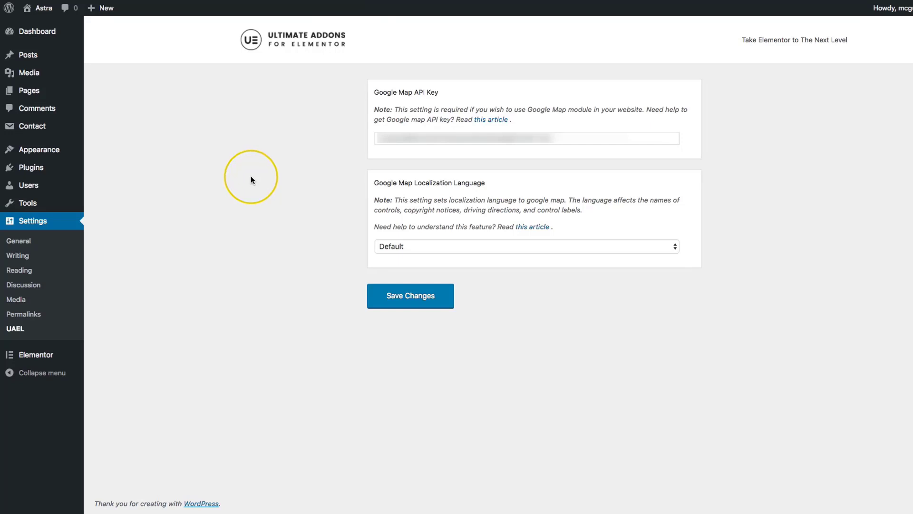